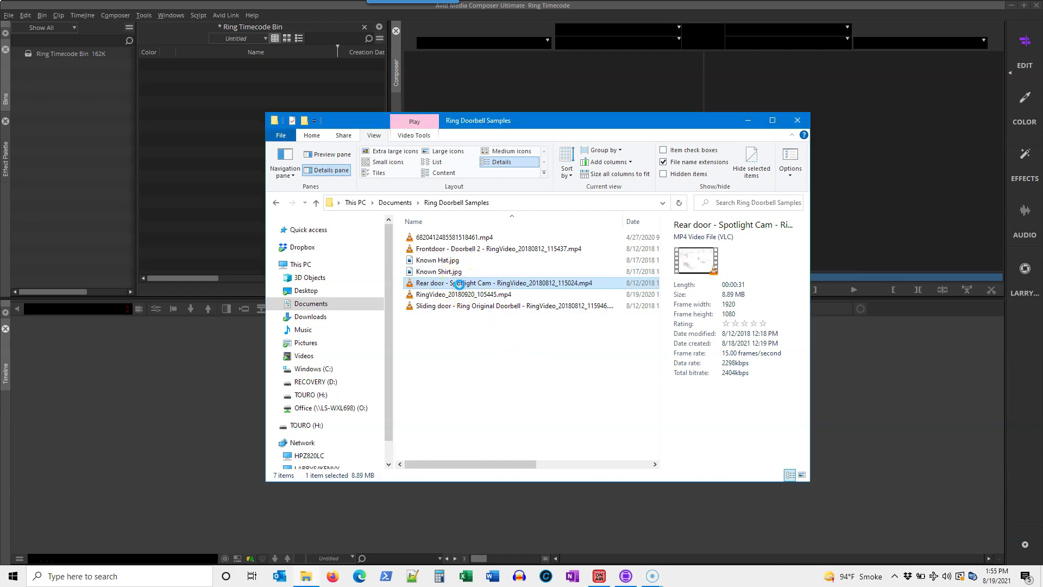
mouse_move(488, 284)
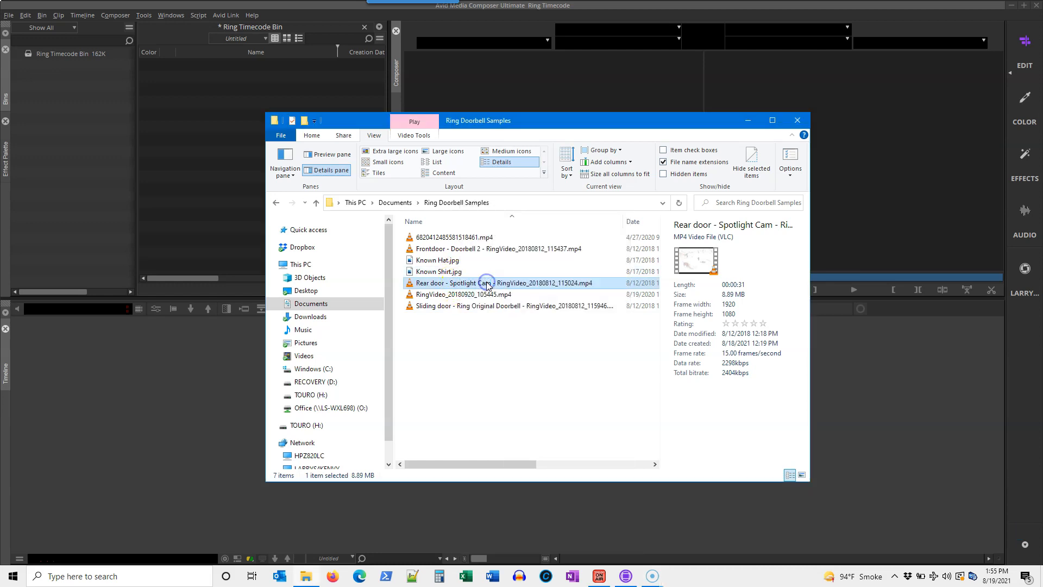
- Preview the rear door clip in the Source monitor and cut it into a new sequence
double_click(488, 282)
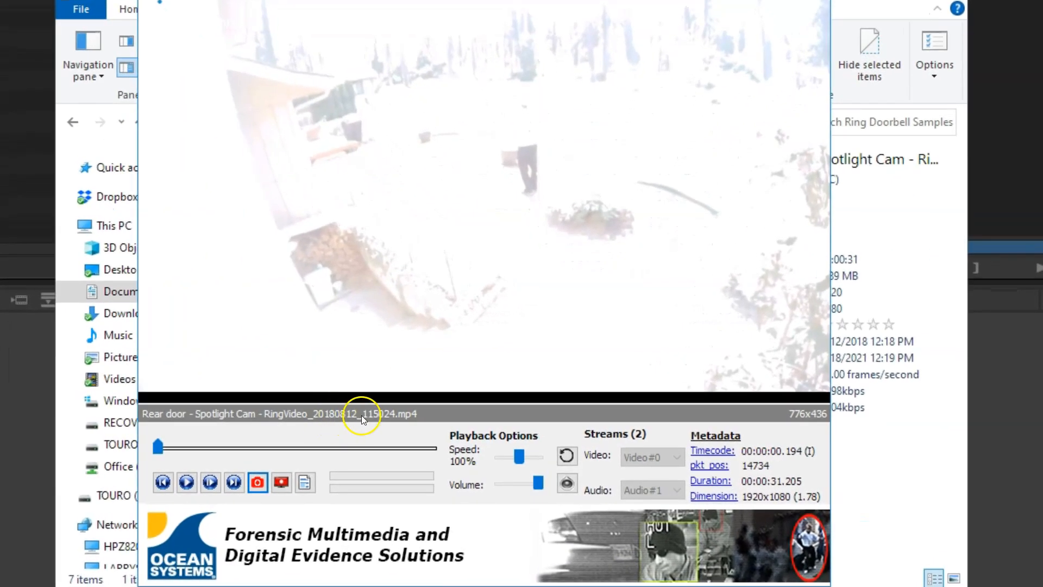
left_click(186, 482)
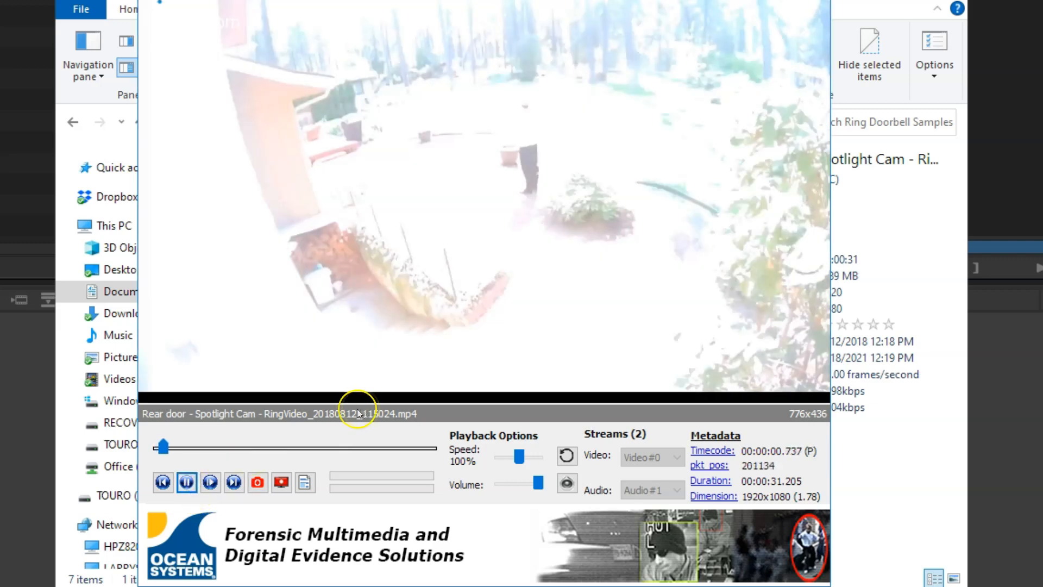
left_click(208, 482)
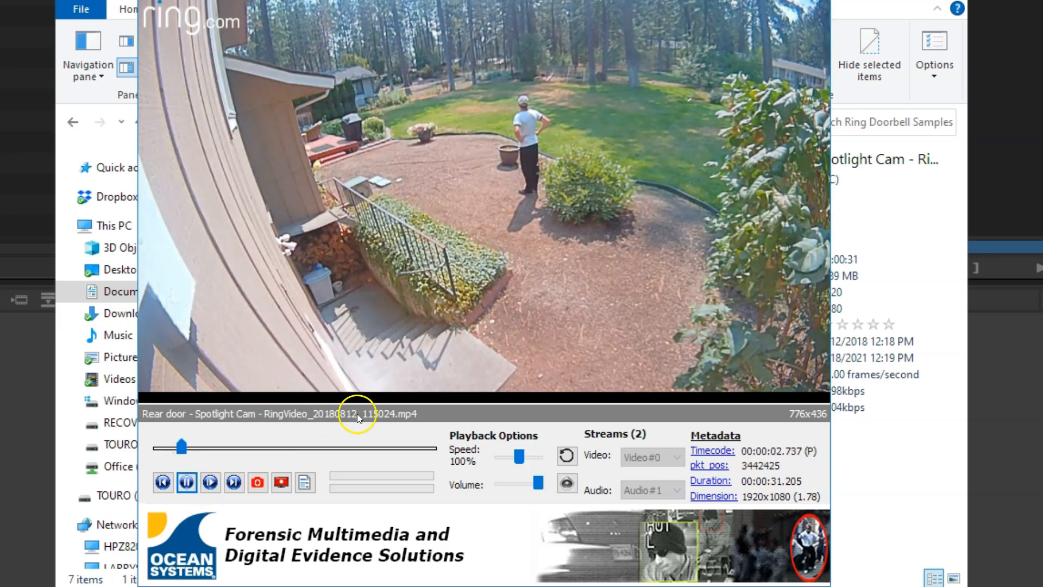
left_click(186, 482)
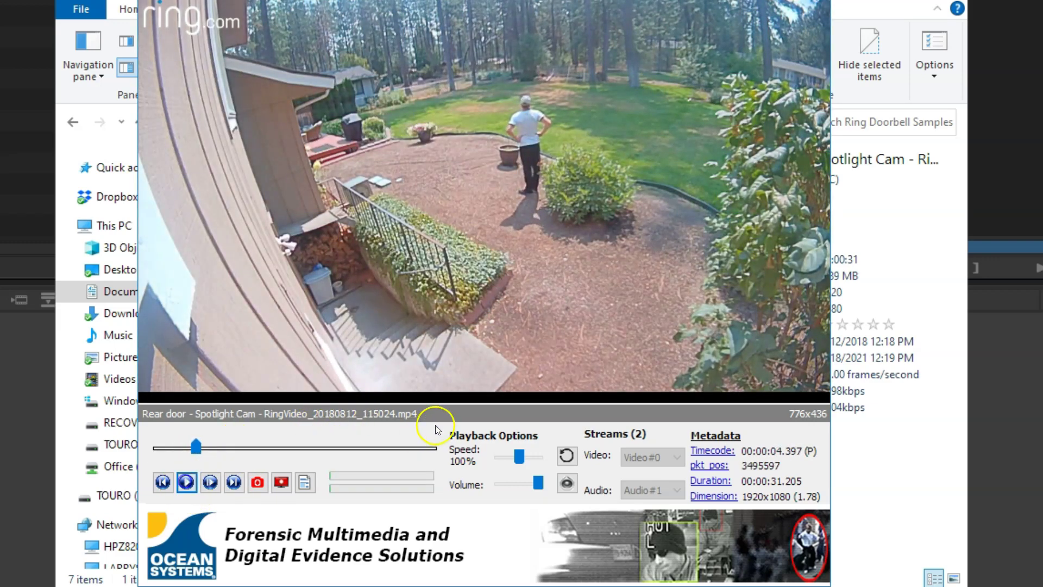
mouse_move(382, 419)
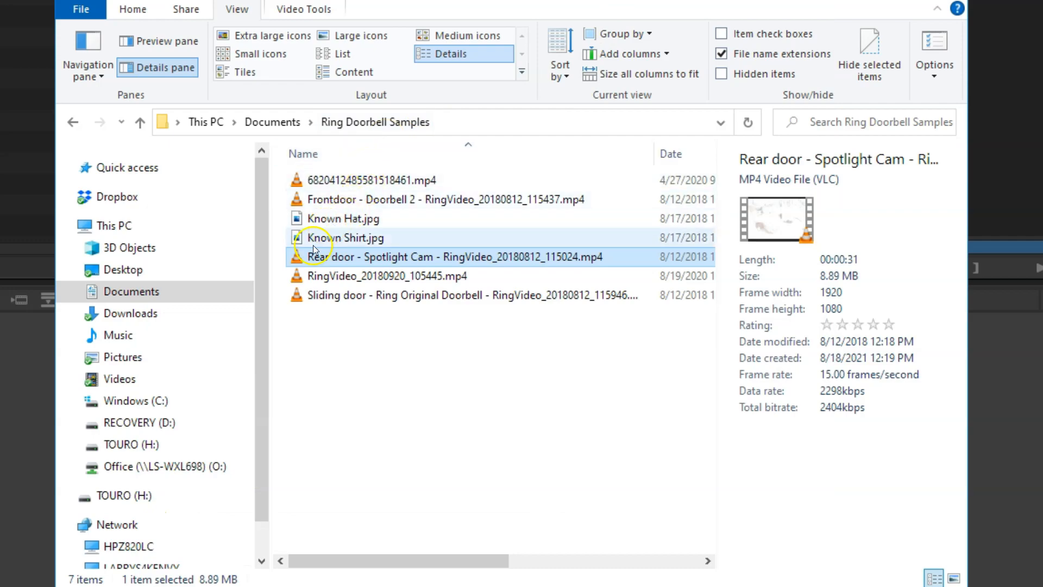
mouse_move(316, 262)
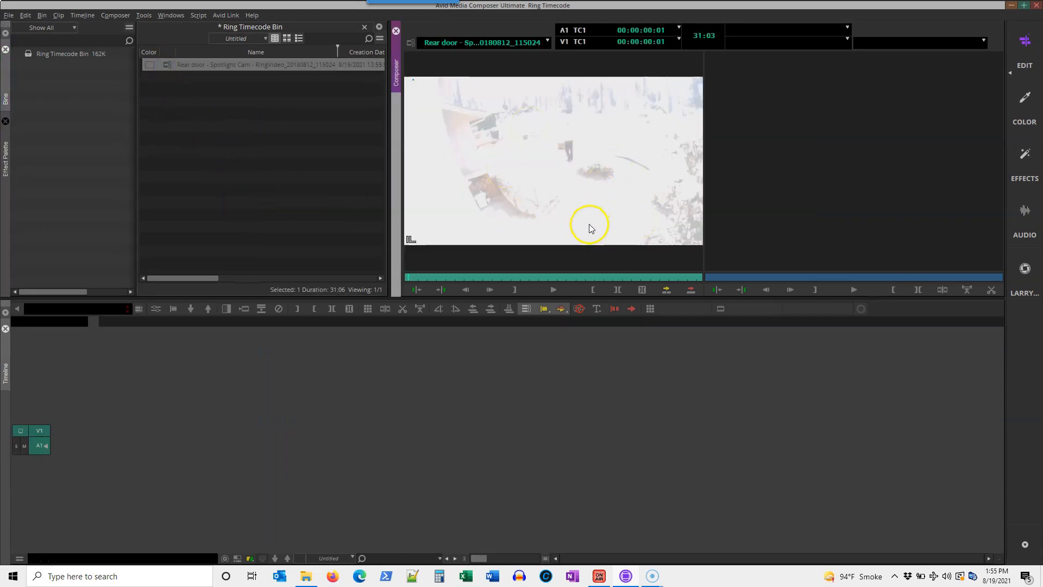
mouse_move(560, 180)
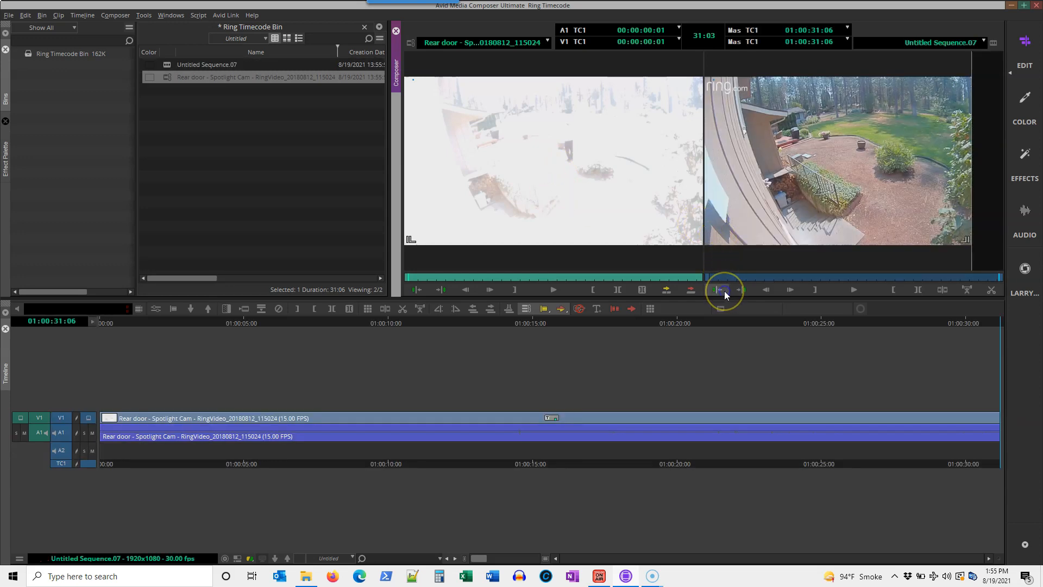
left_click(721, 289)
type("sample")
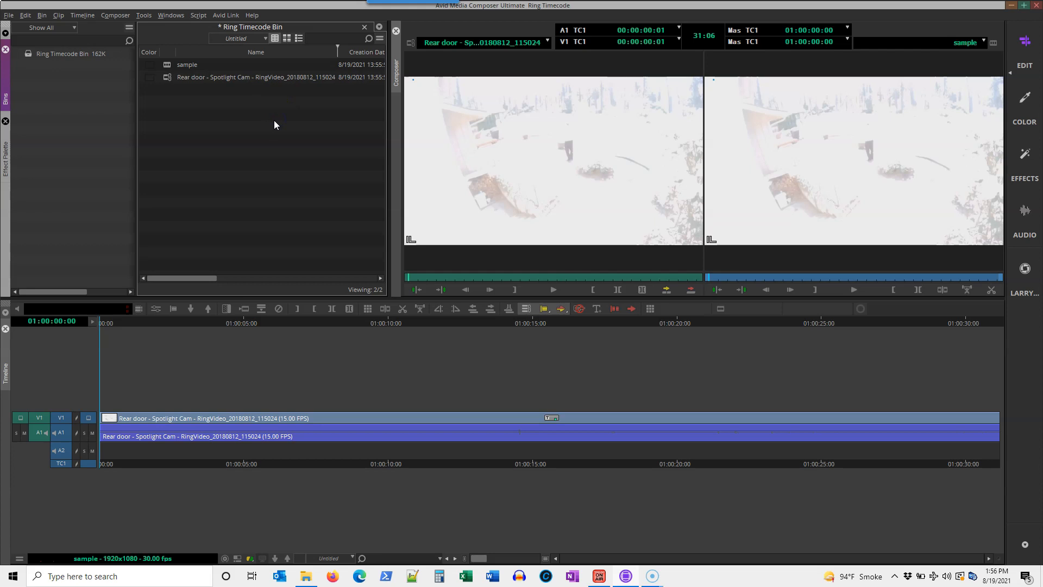
mouse_move(557, 238)
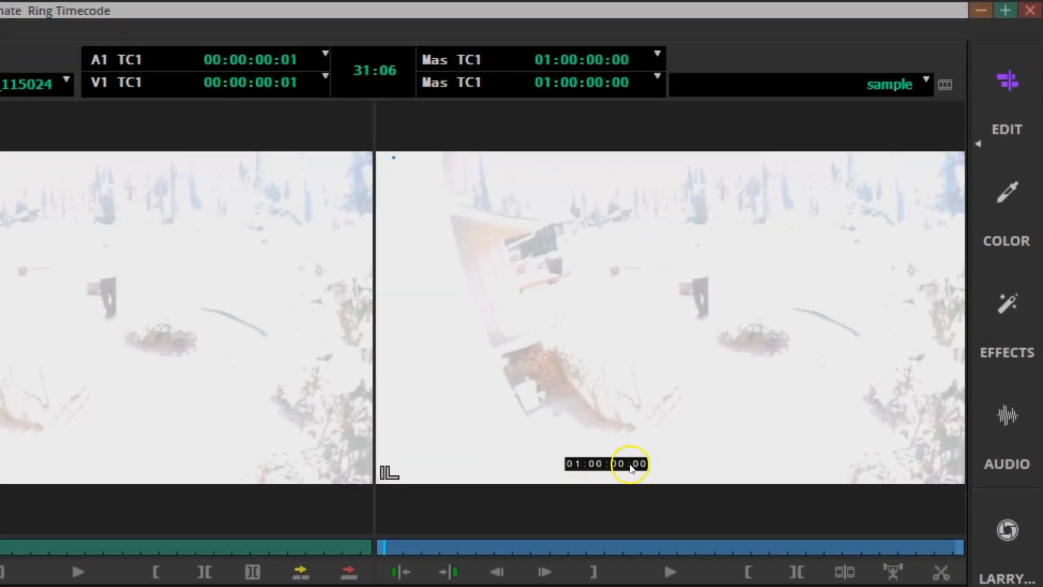
mouse_move(605, 470)
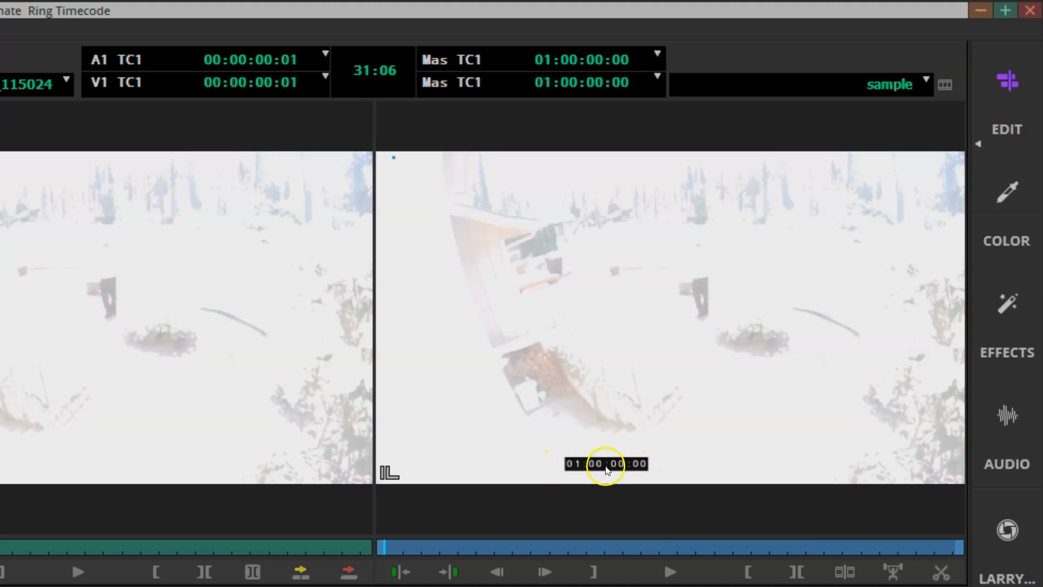
mouse_move(550, 60)
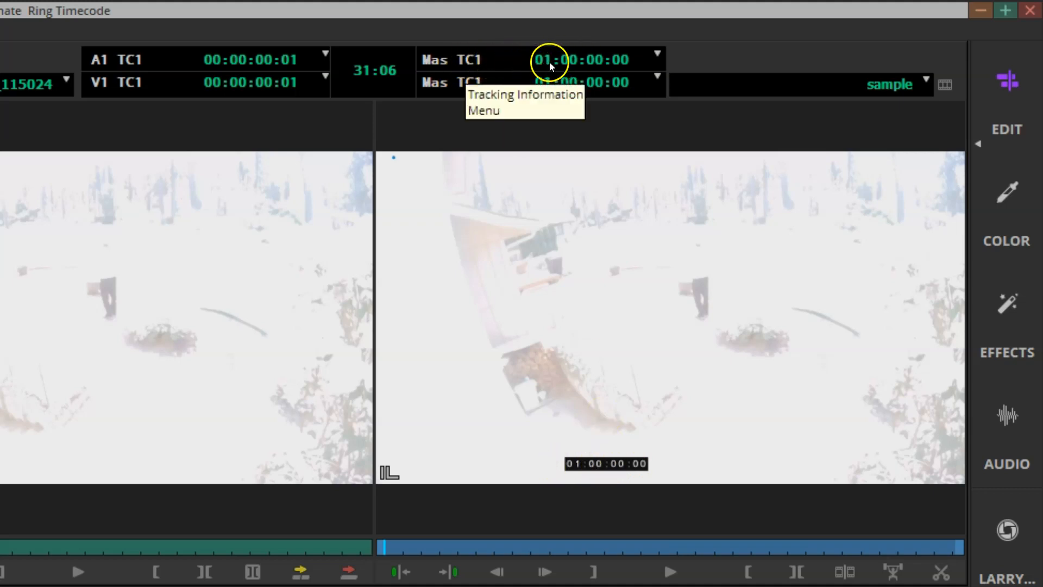
mouse_move(576, 131)
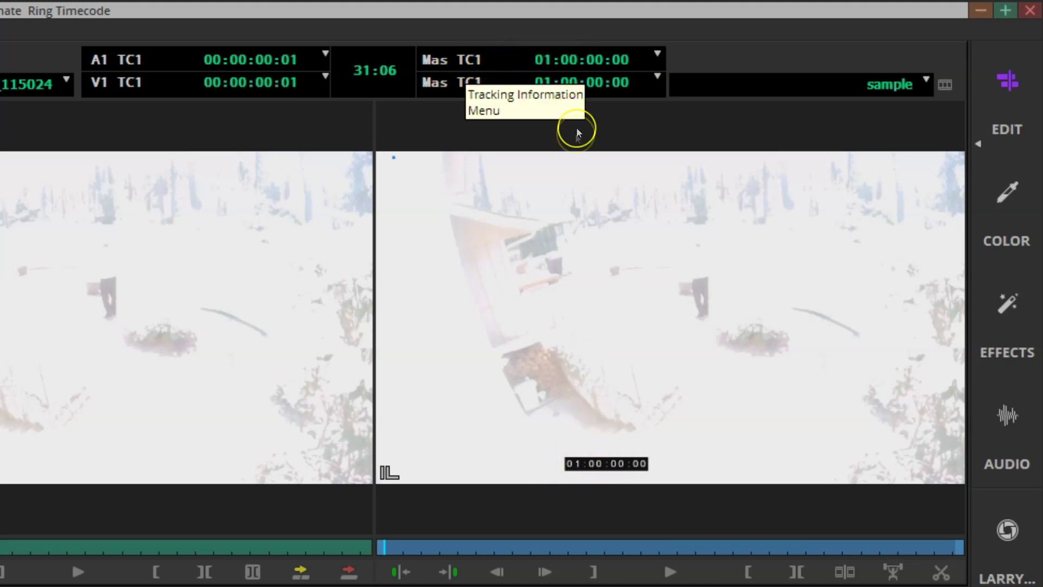
mouse_move(579, 63)
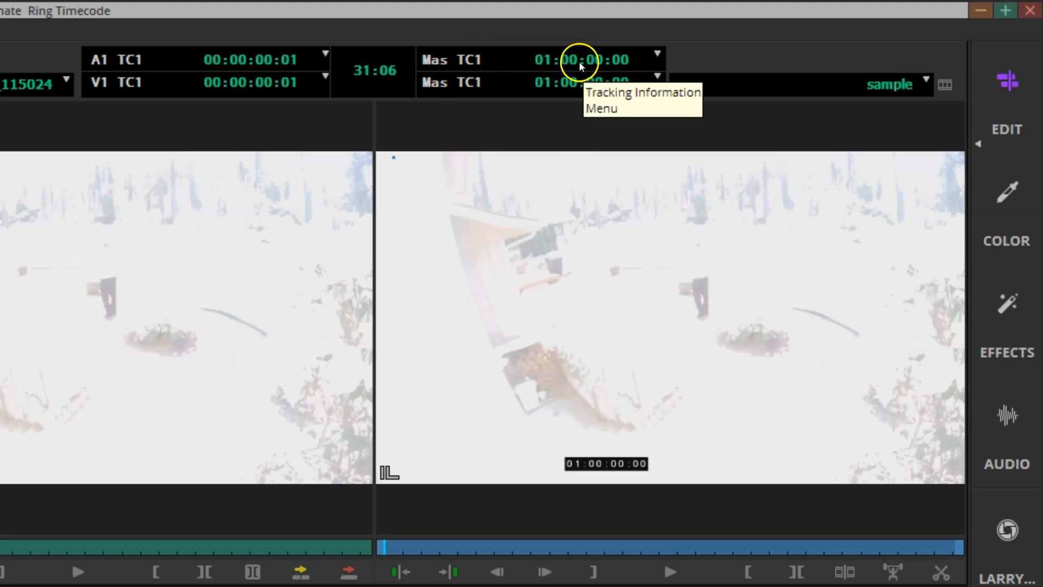
mouse_move(629, 258)
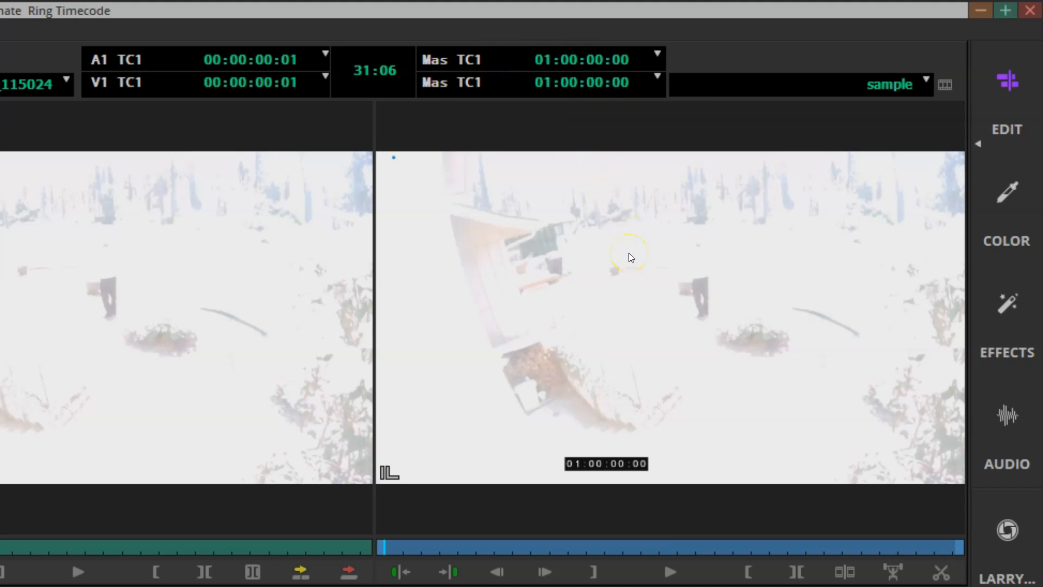
- Bring up the Sequence Report for the sample sequence and select its 01:00:00:00 starting timecode for editing
right_click(630, 257)
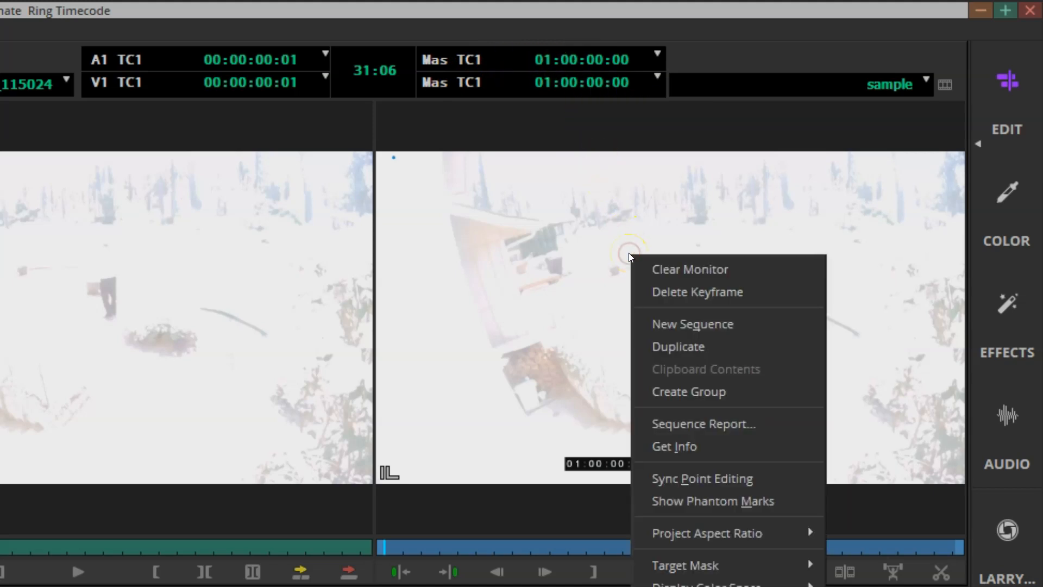
mouse_move(703, 424)
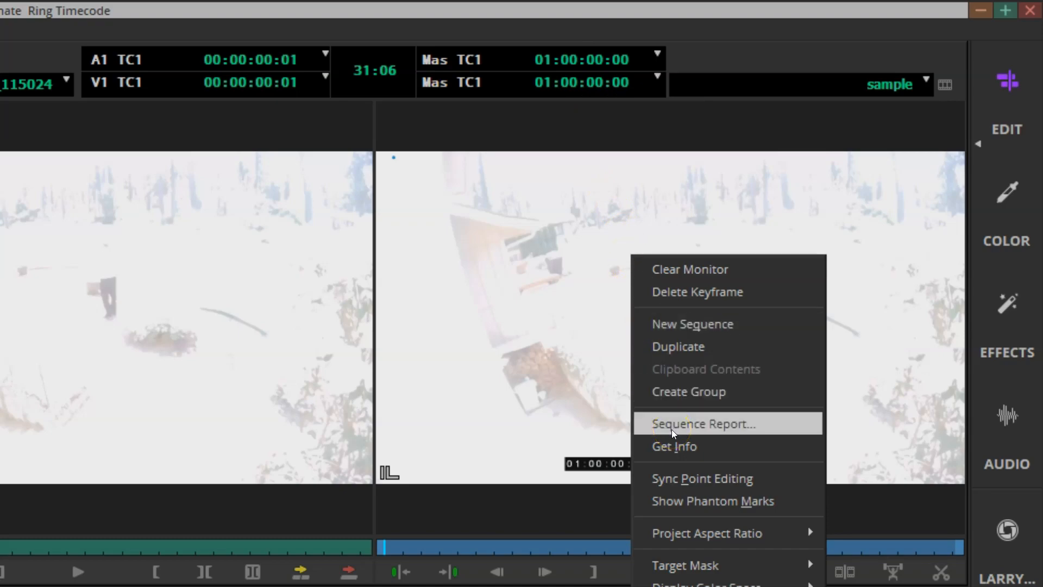
left_click(703, 422)
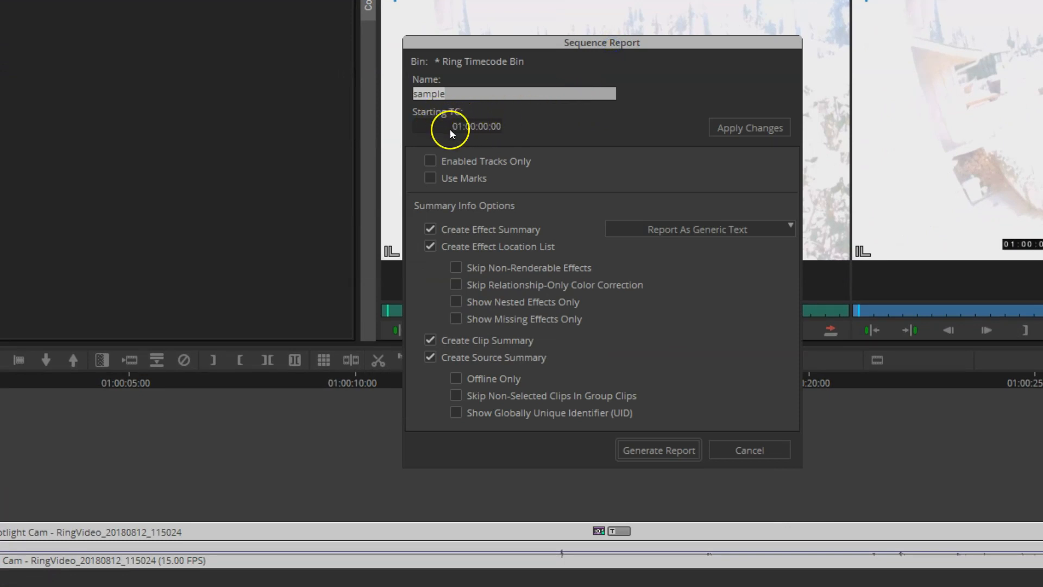
mouse_move(487, 133)
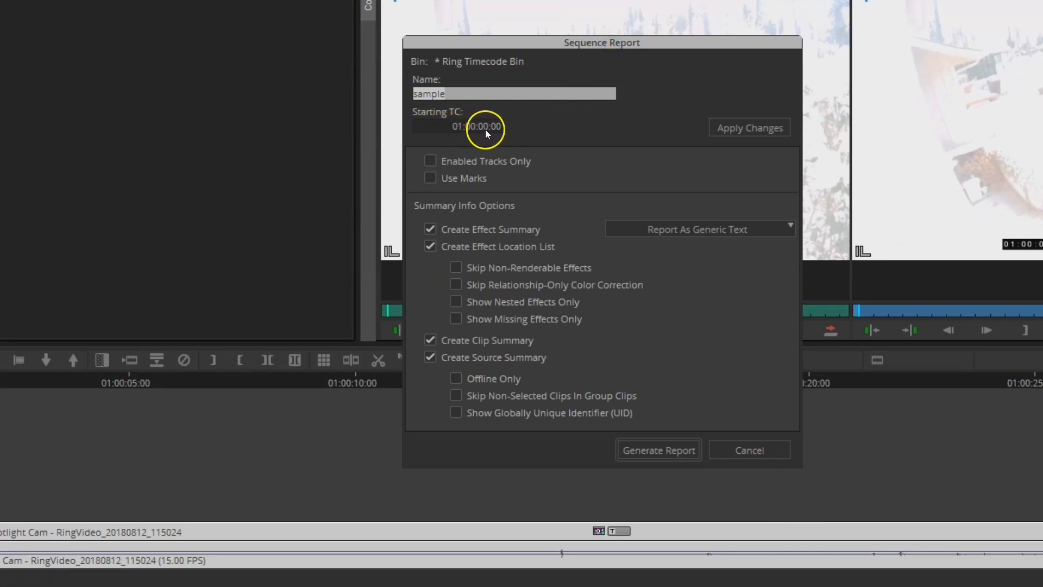
left_click(457, 127)
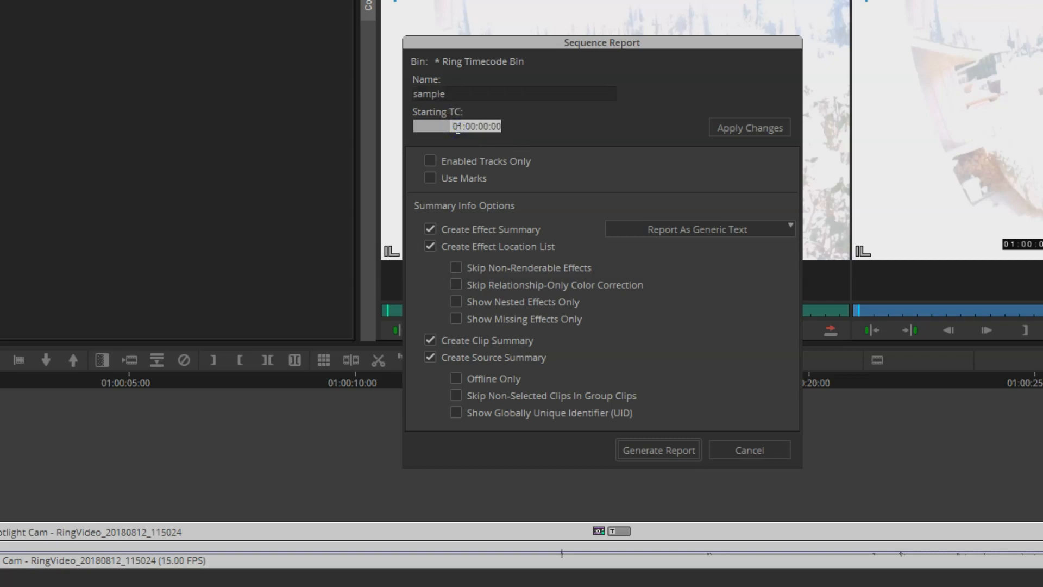
mouse_move(459, 131)
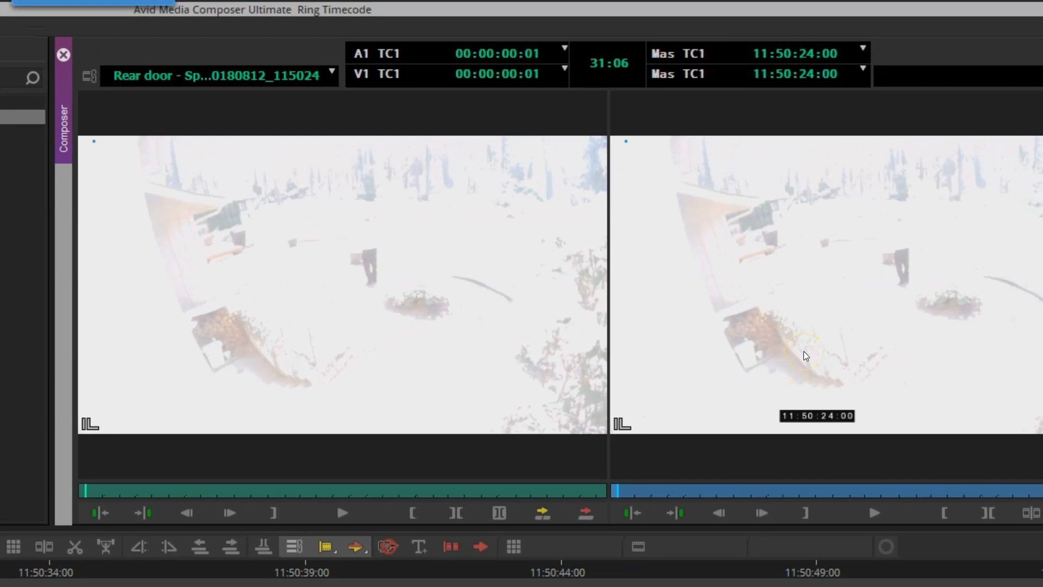
mouse_move(761, 63)
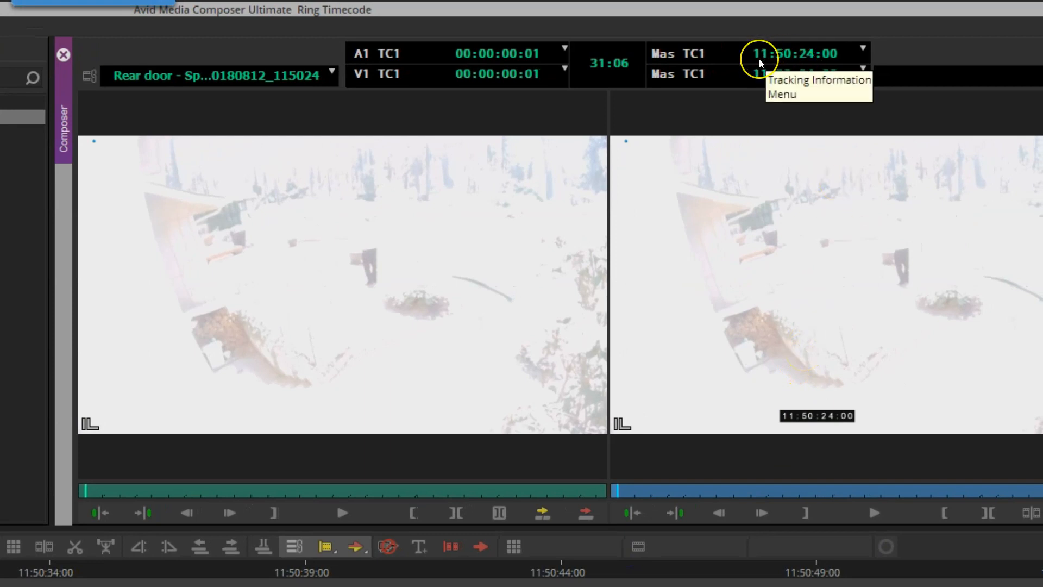
mouse_move(777, 63)
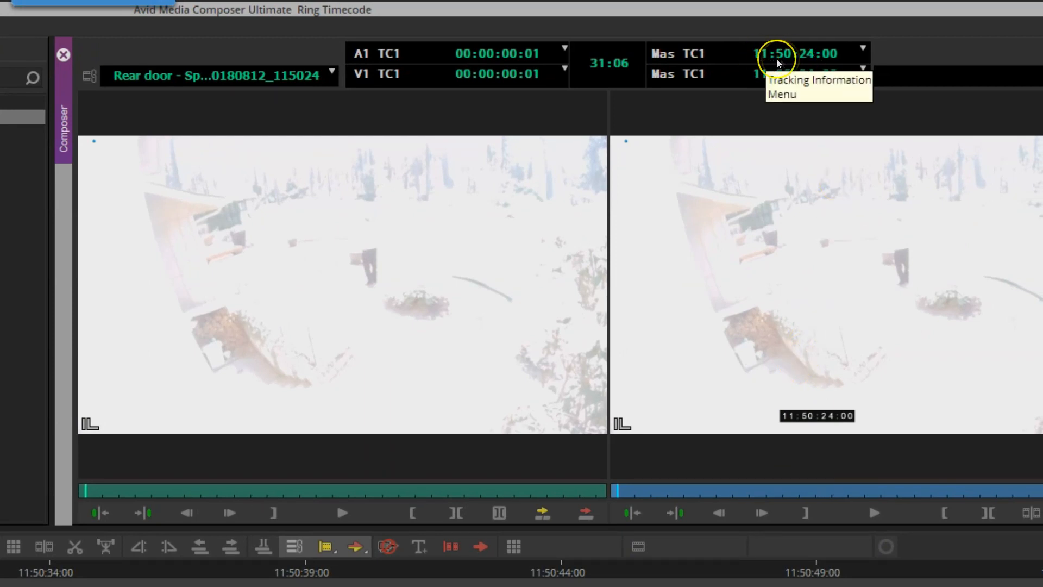
mouse_move(850, 155)
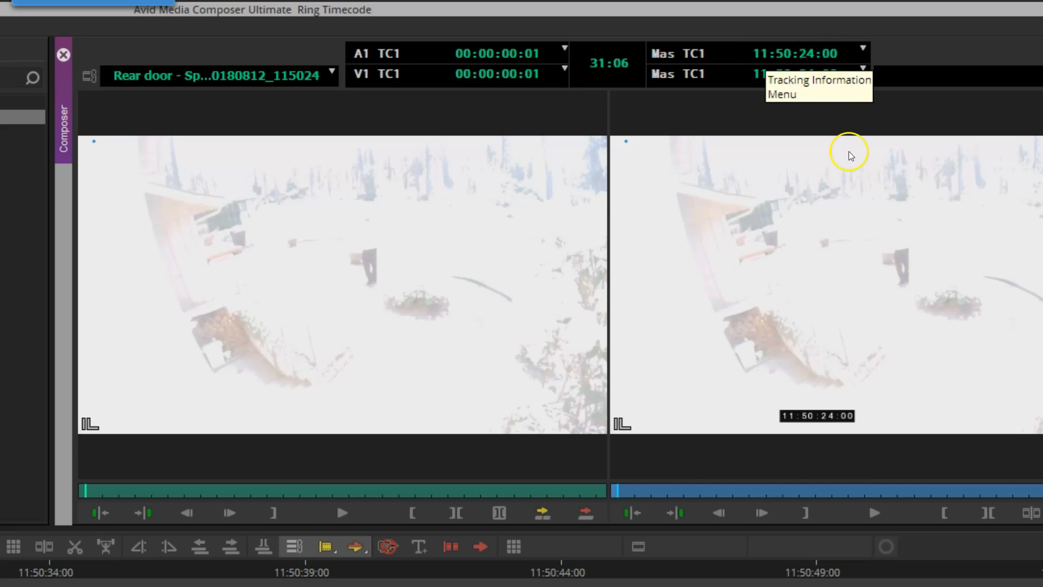
mouse_move(805, 425)
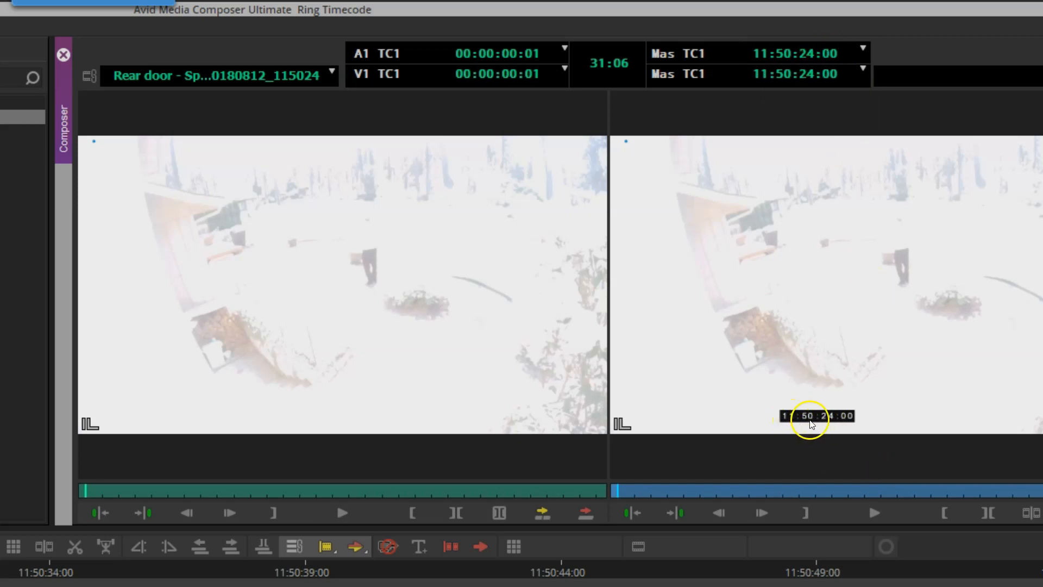
mouse_move(856, 420)
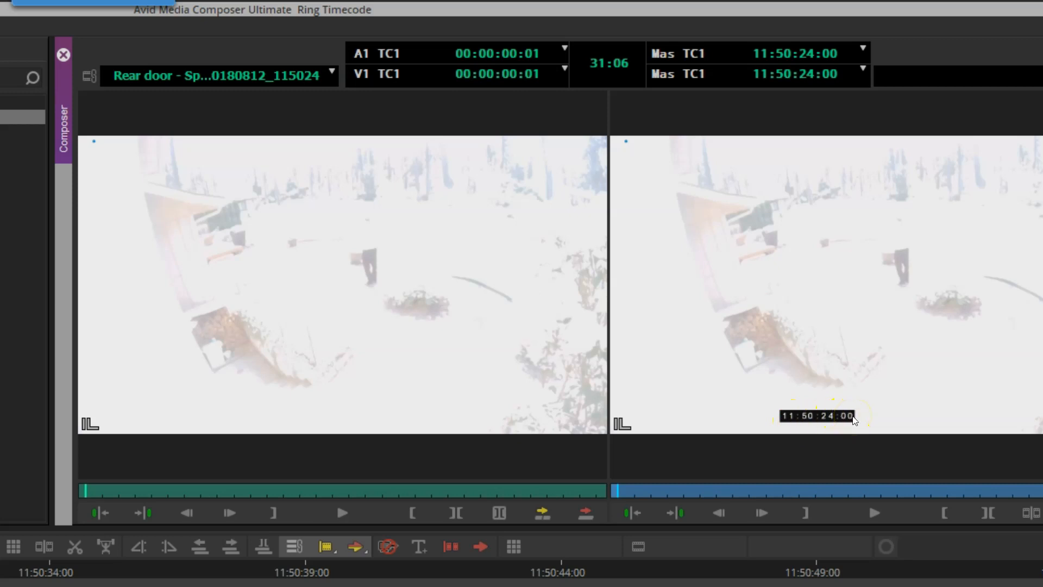
mouse_move(840, 417)
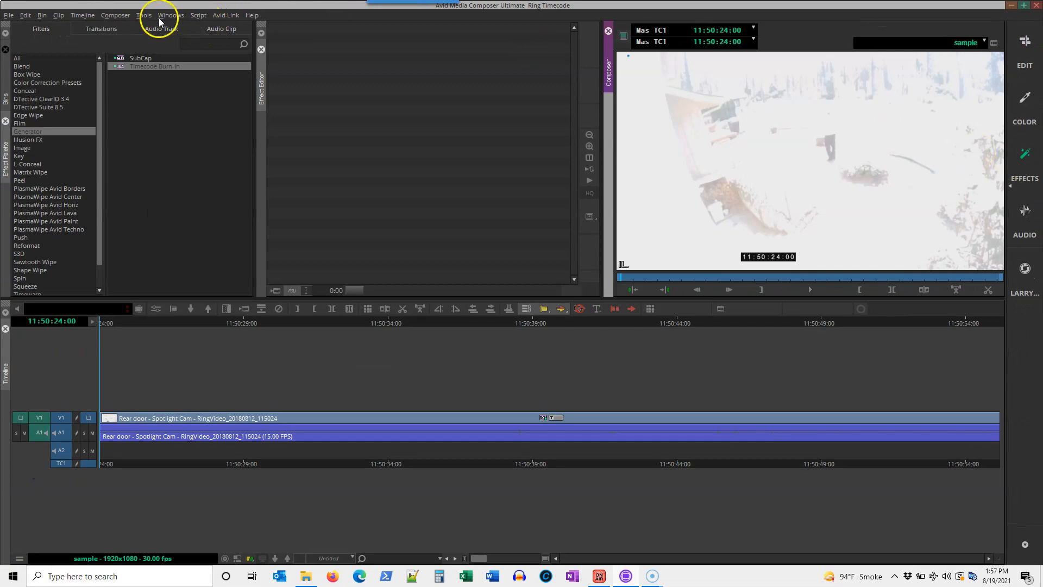
- Show the Timecode Burn-In in the Effect Editor with Display 1 expanded and its display-type choices reviewed
left_click(144, 14)
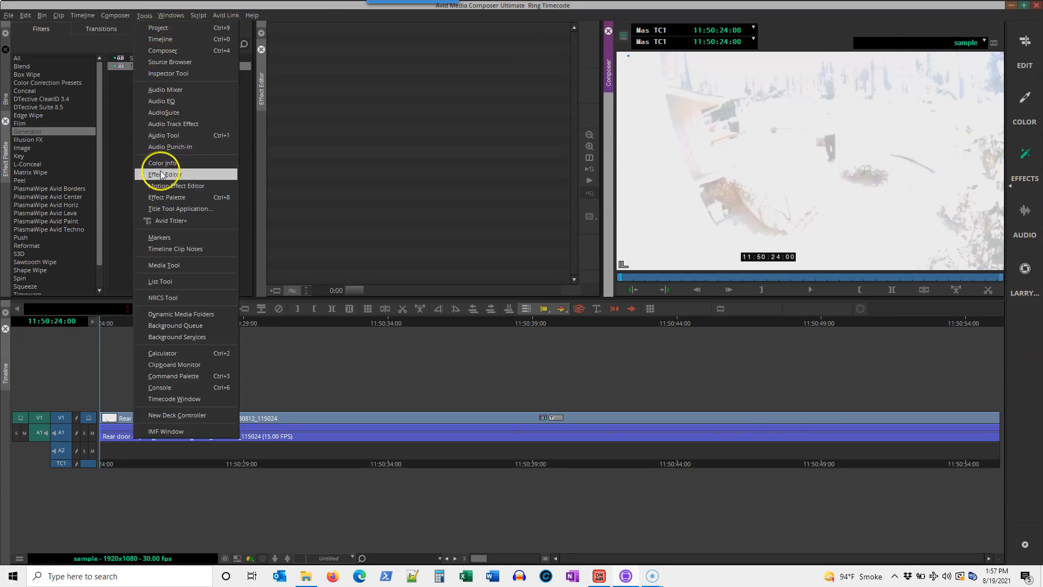
left_click(162, 174)
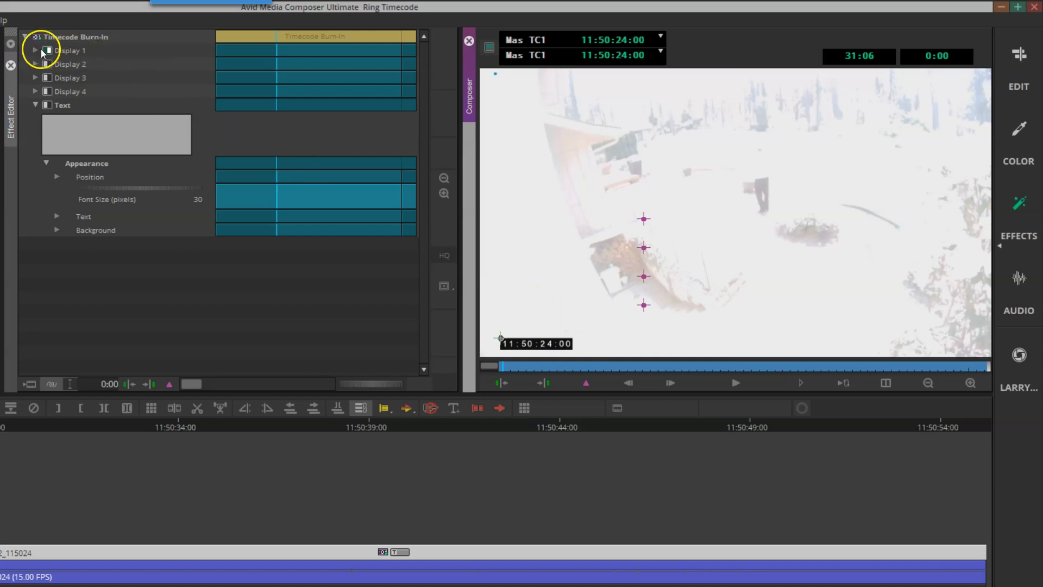
mouse_move(659, 300)
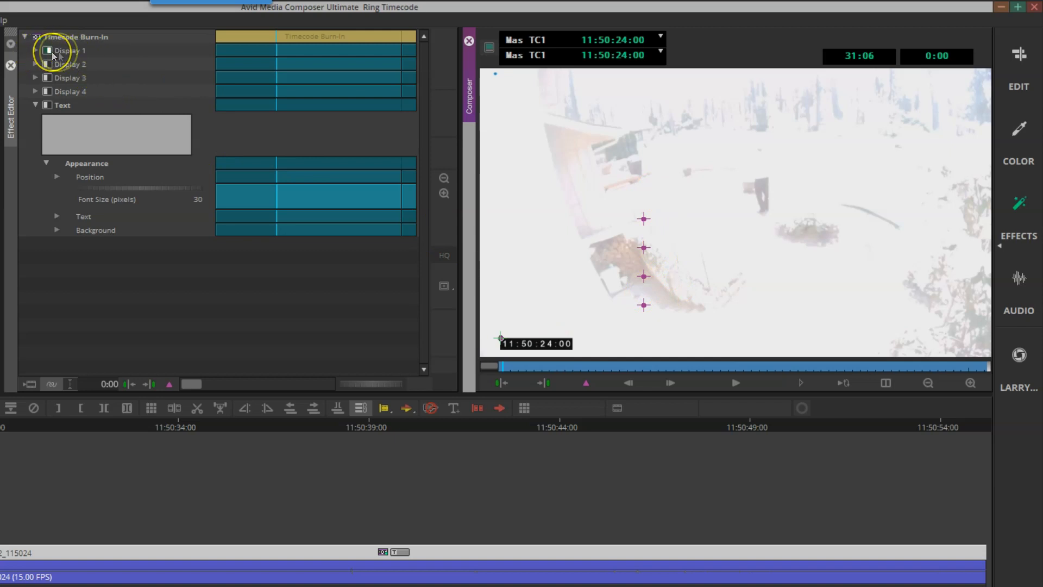
left_click(35, 50)
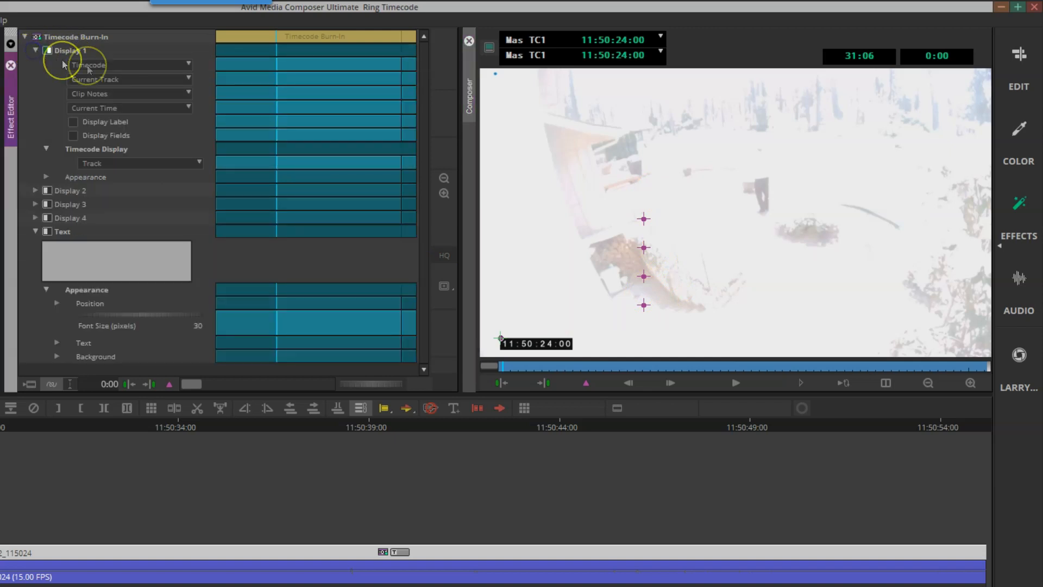
mouse_move(100, 66)
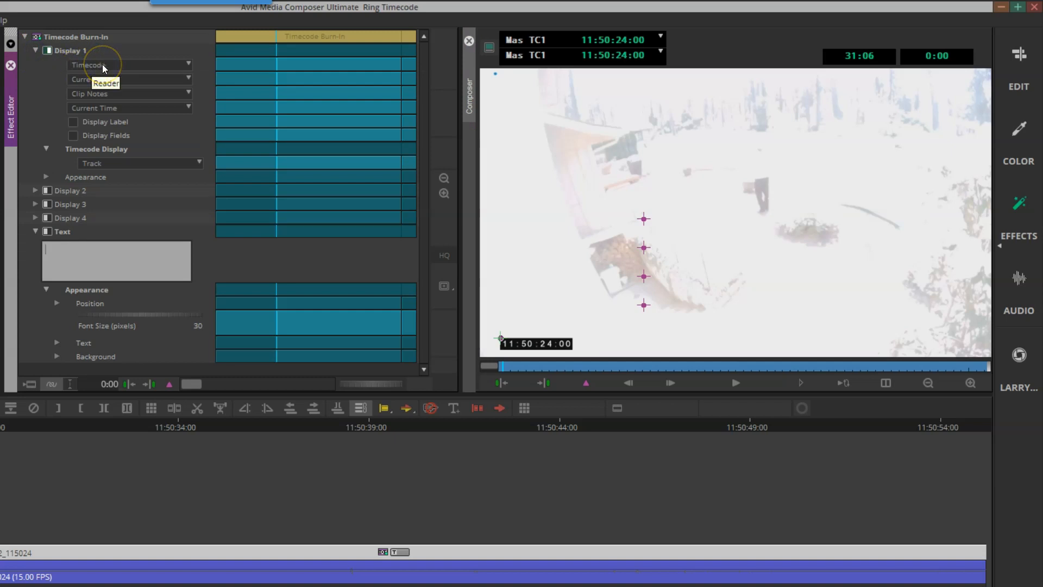
left_click(185, 64)
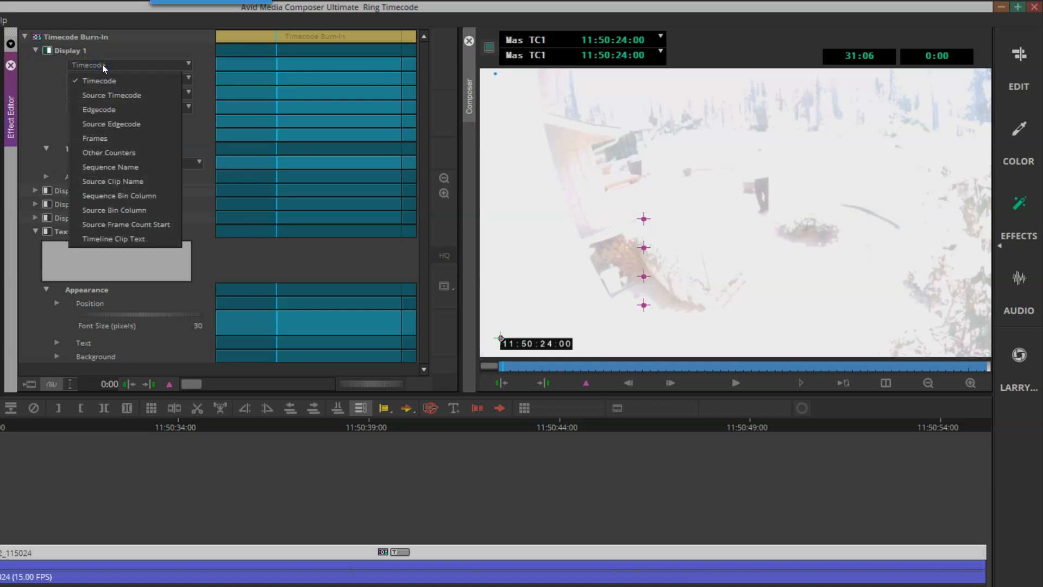
mouse_move(111, 124)
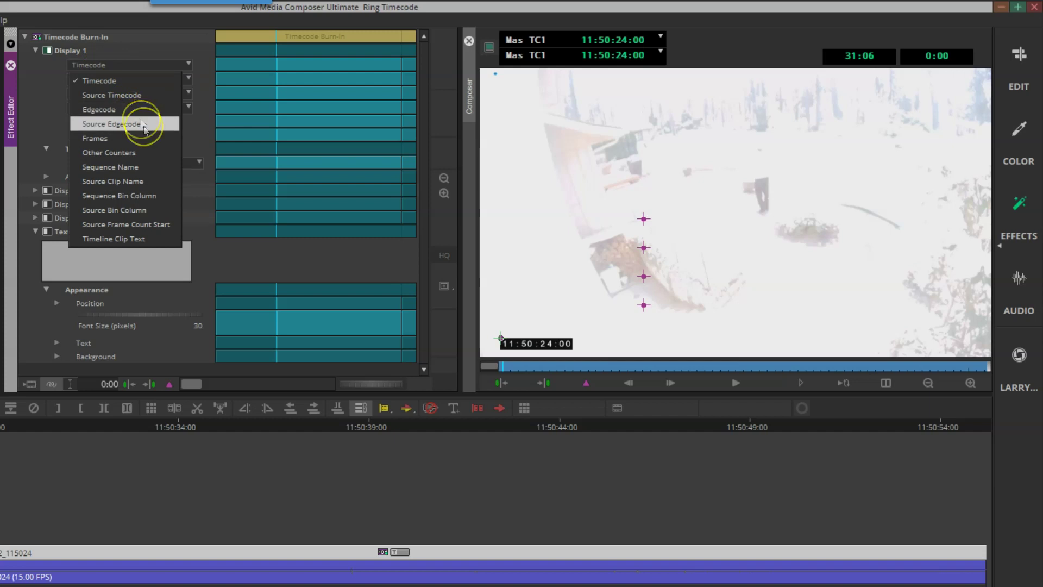
mouse_move(145, 140)
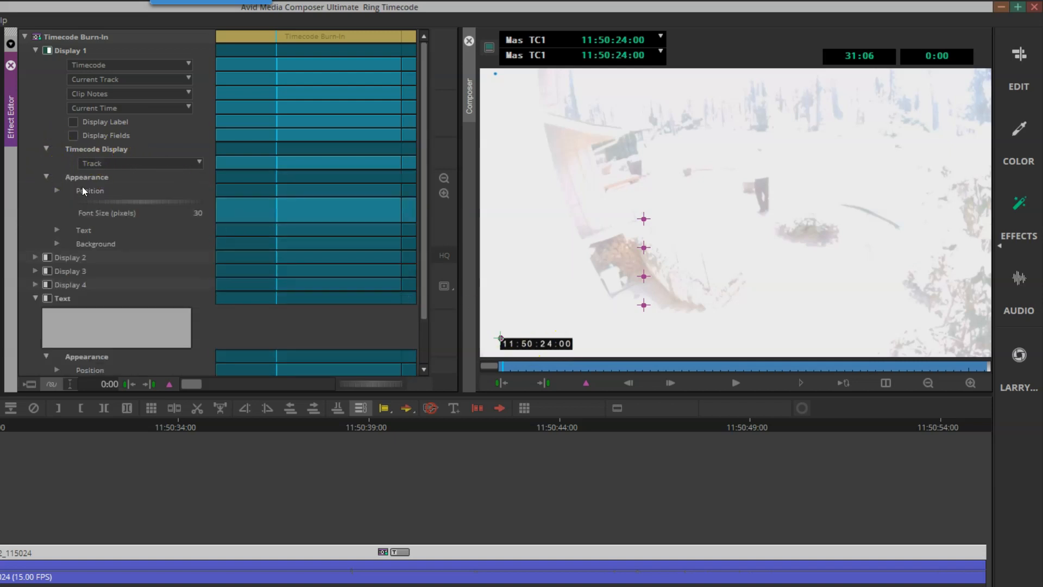
- Raise the Display 1 timecode font size to 50 pixels and collapse its settings
left_click_drag(126, 202, 144, 202)
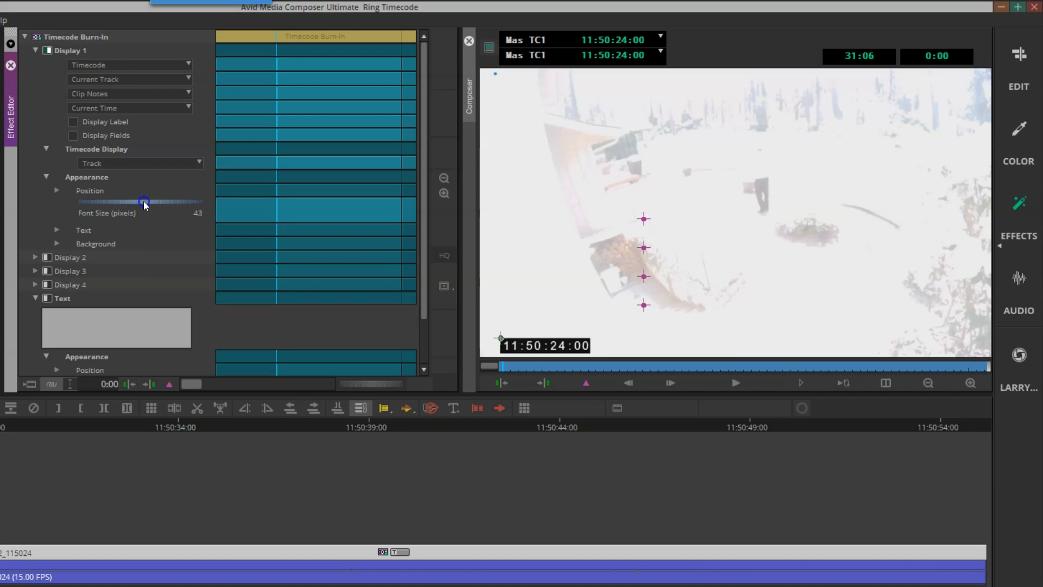
left_click_drag(145, 203, 160, 202)
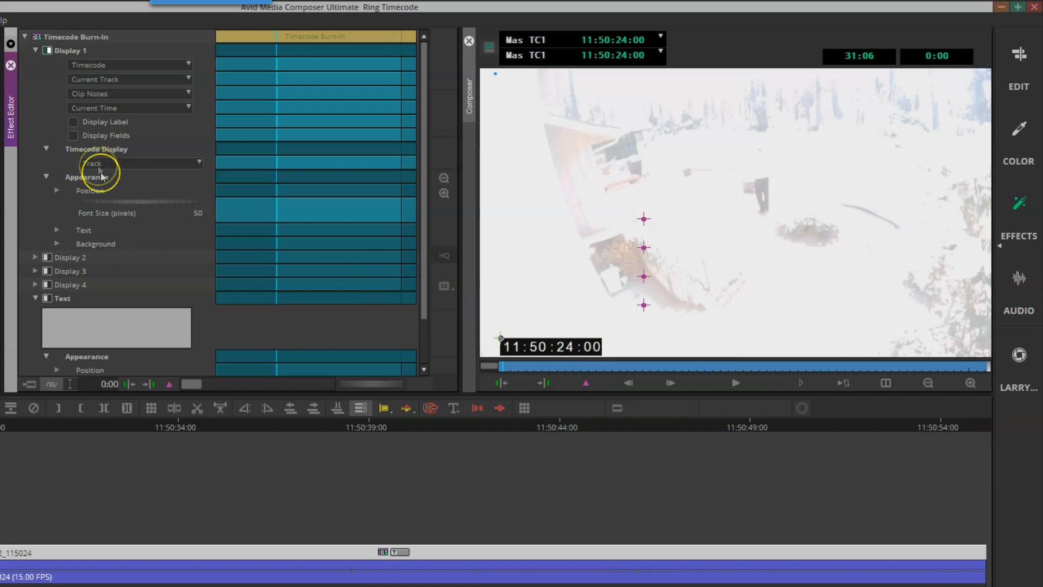
left_click(47, 177)
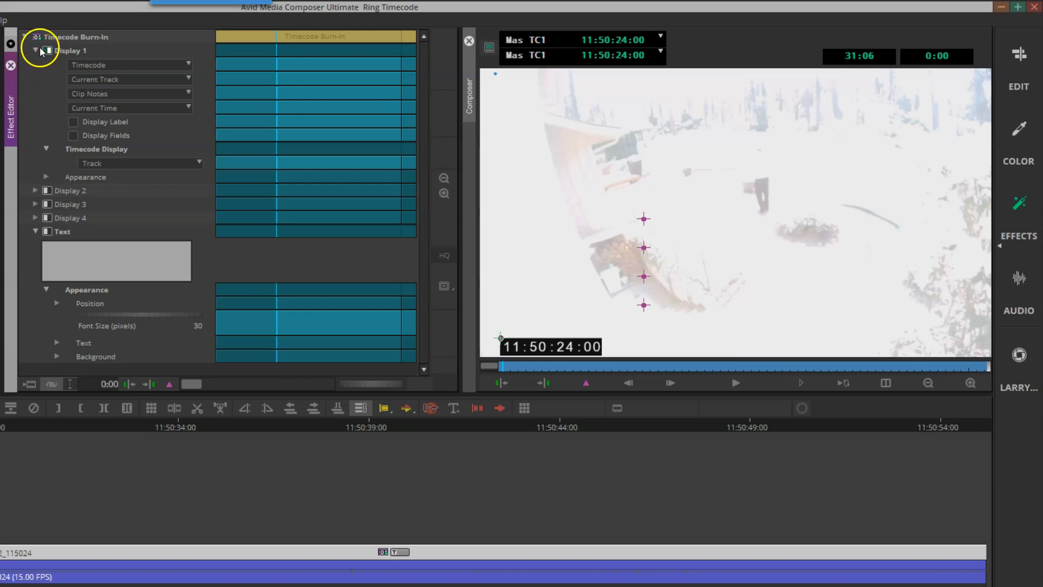
left_click(35, 51)
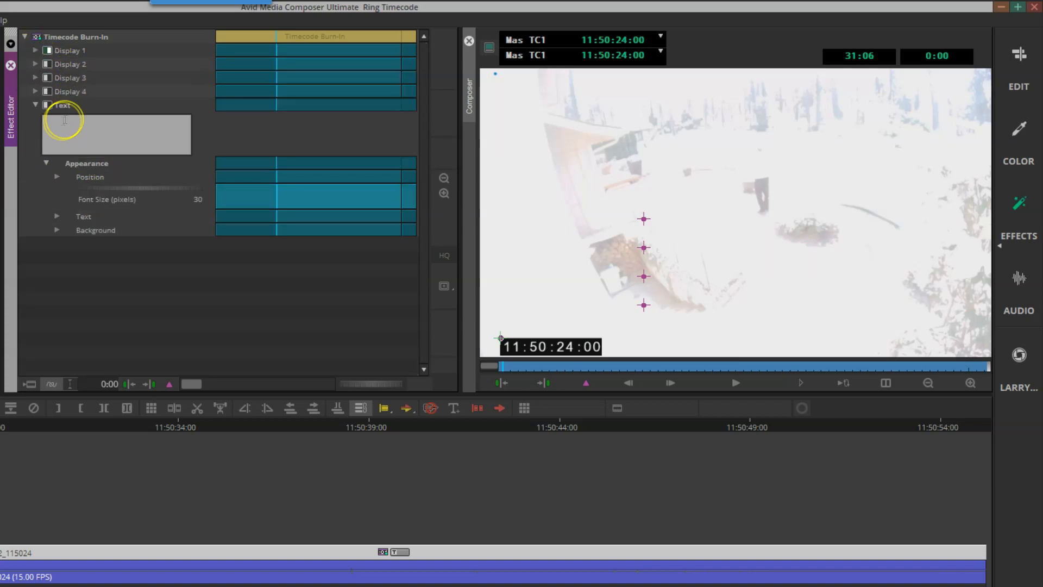
mouse_move(97, 49)
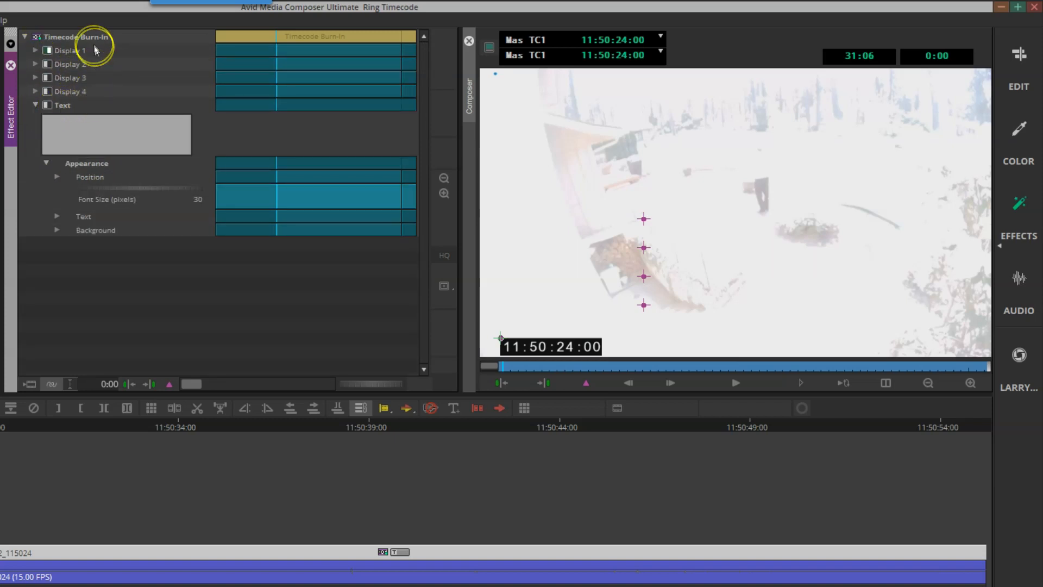
- Enter 08/12/2018 as the burn-in text and switch the Text display on
left_click(116, 133)
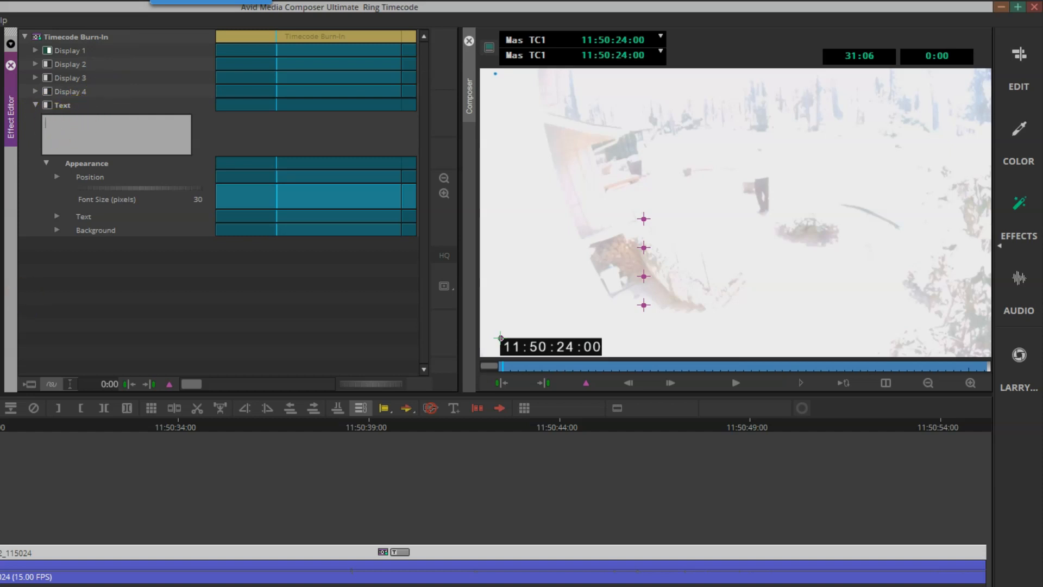
type("08")
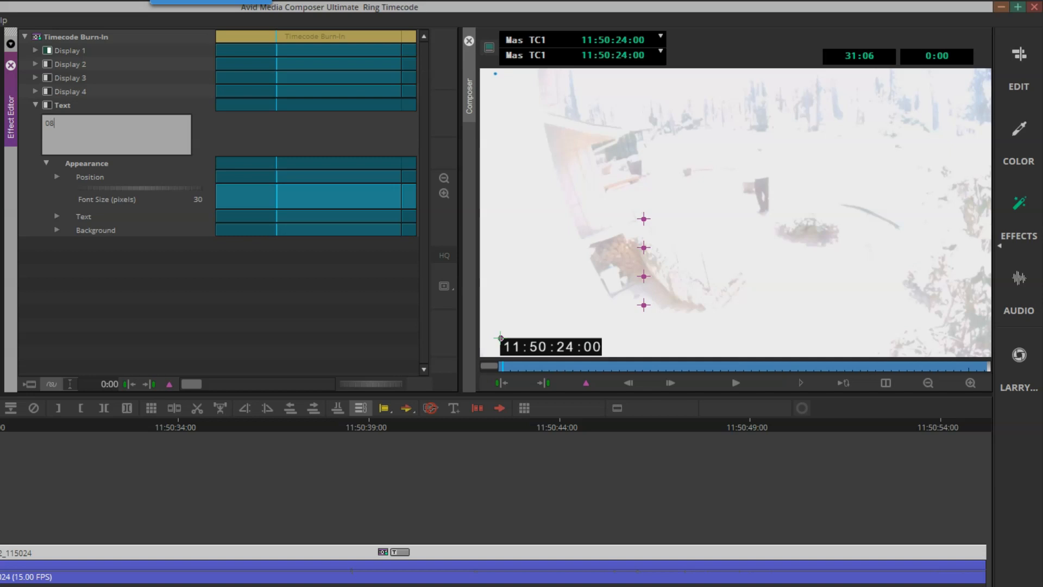
type("/12")
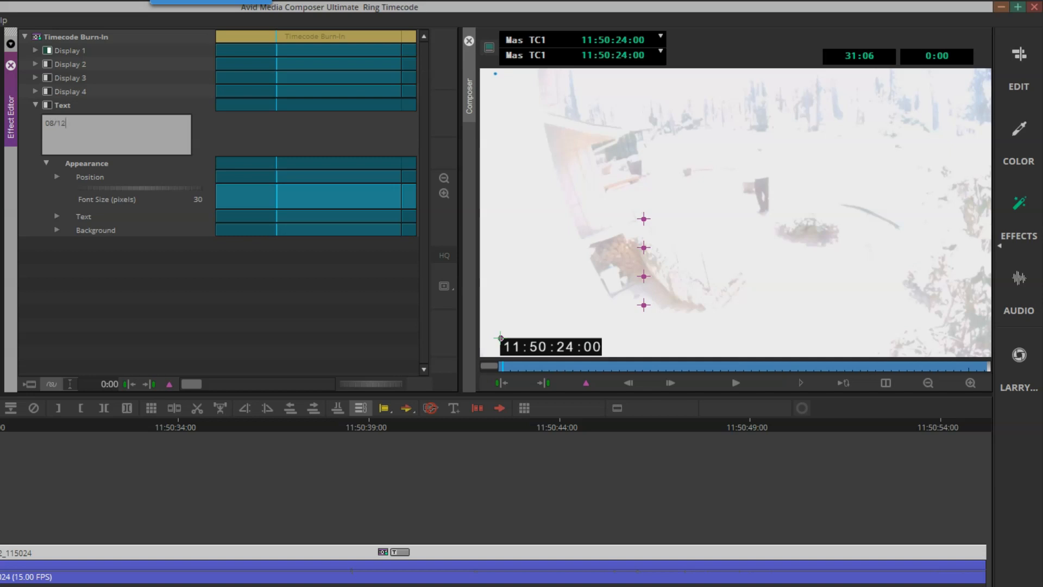
type("/2018")
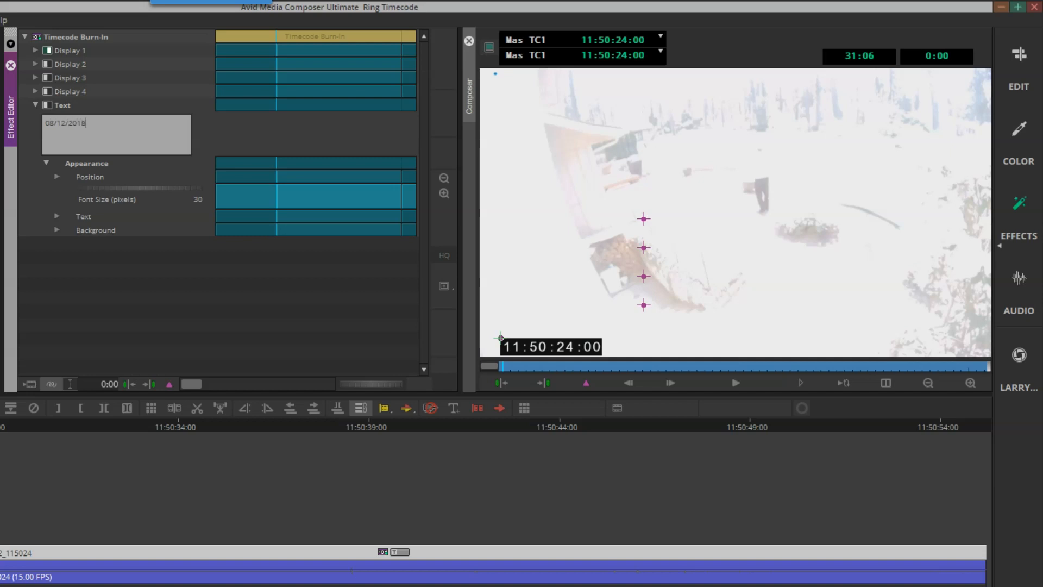
left_click(48, 105)
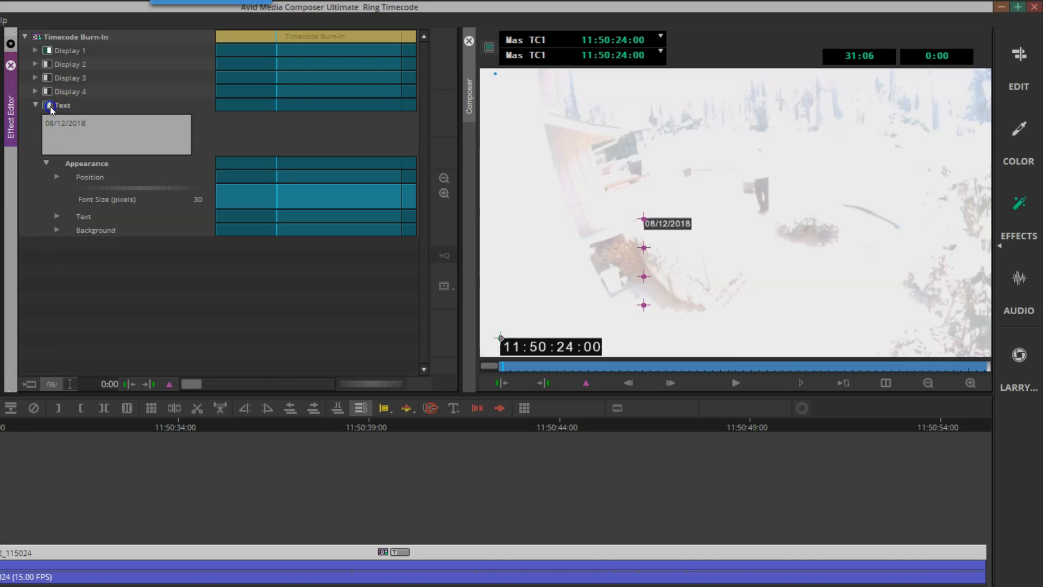
mouse_move(579, 242)
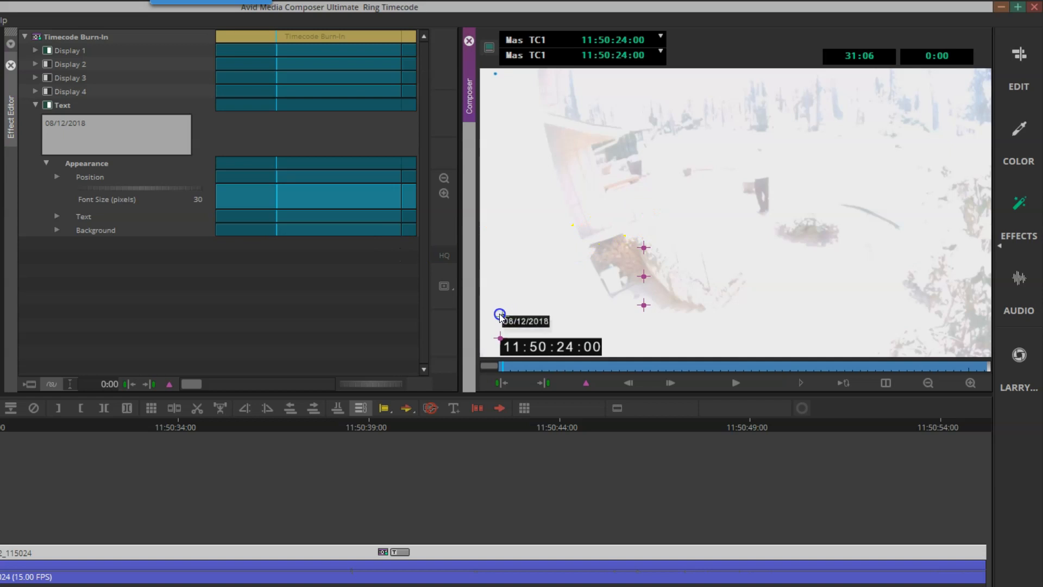
mouse_move(141, 189)
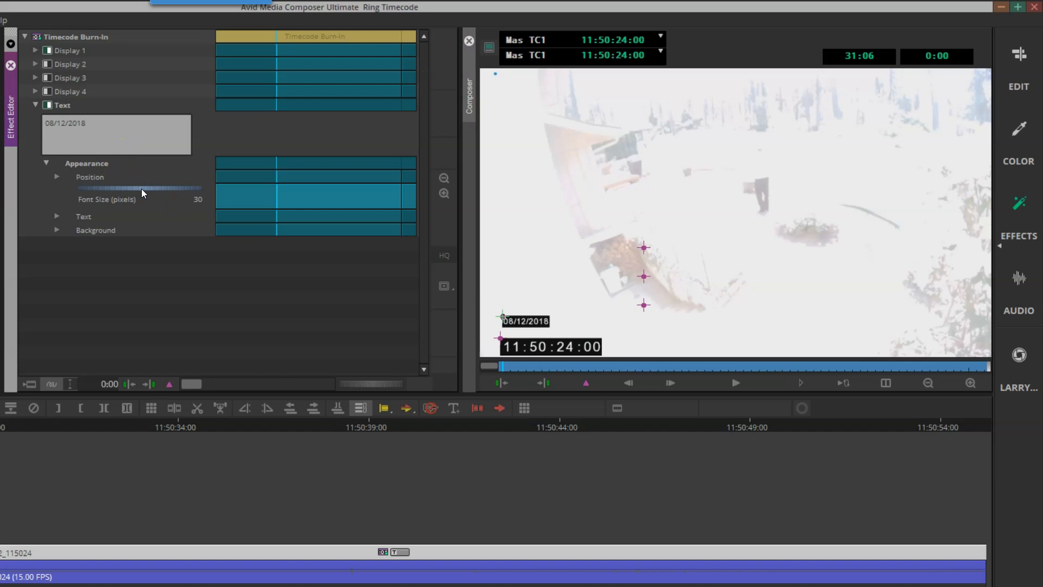
- Clear the stray '50' typed after the date and set the Text font size to 50 pixels
left_click(85, 123)
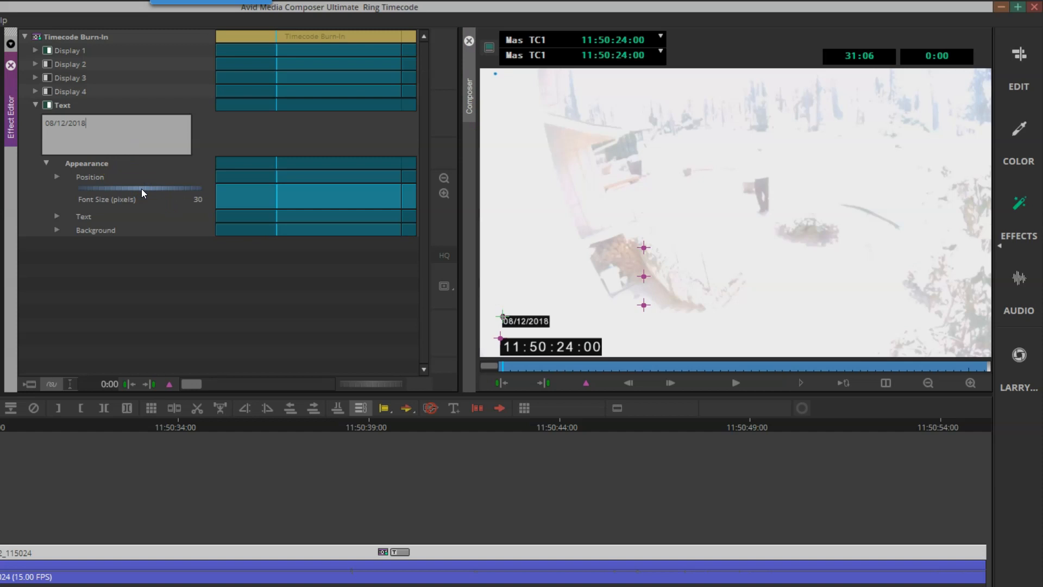
type("50")
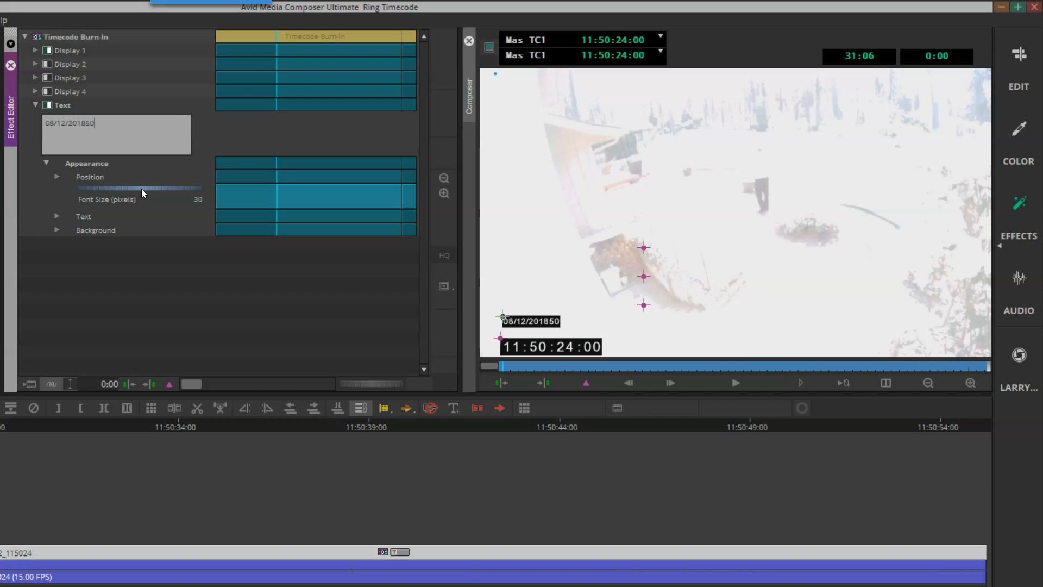
key("Backspace")
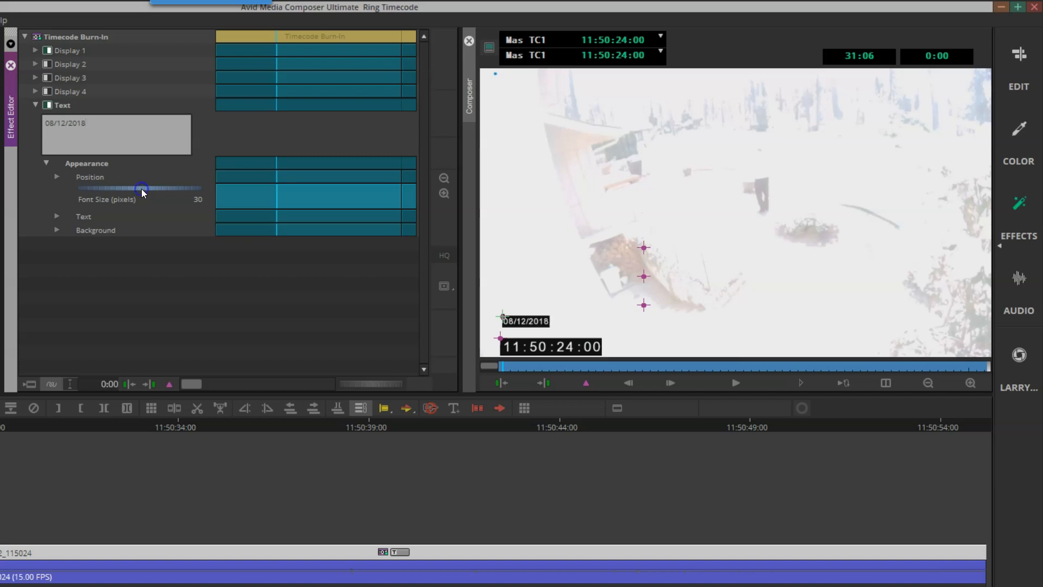
left_click_drag(141, 188, 154, 188)
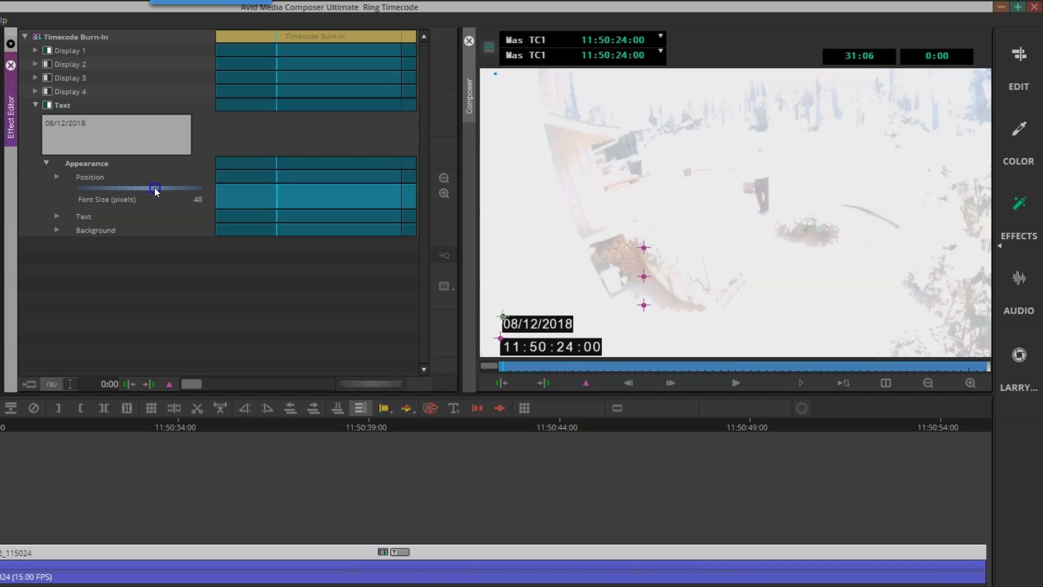
left_click_drag(155, 188, 163, 188)
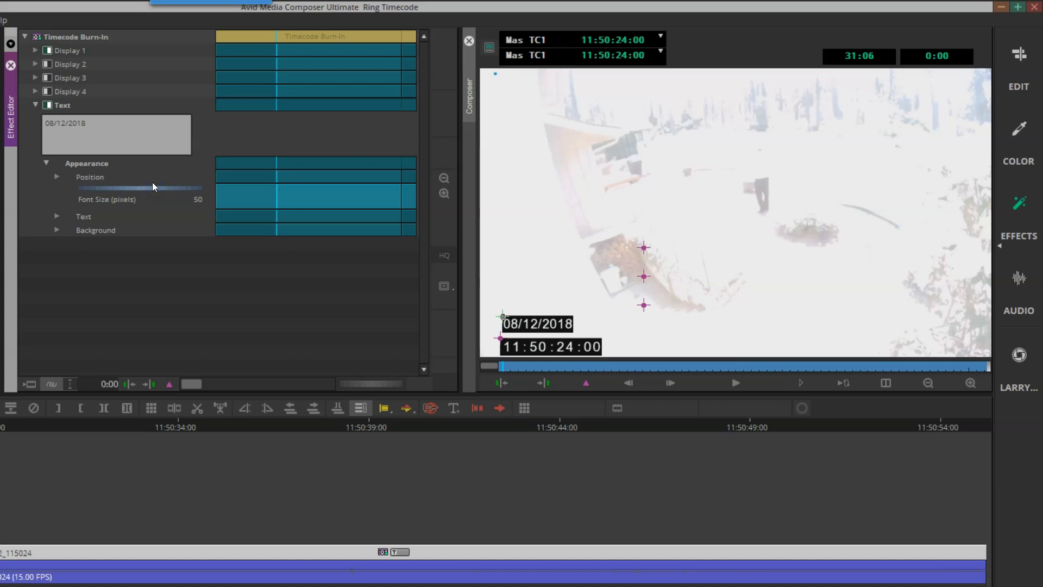
mouse_move(504, 319)
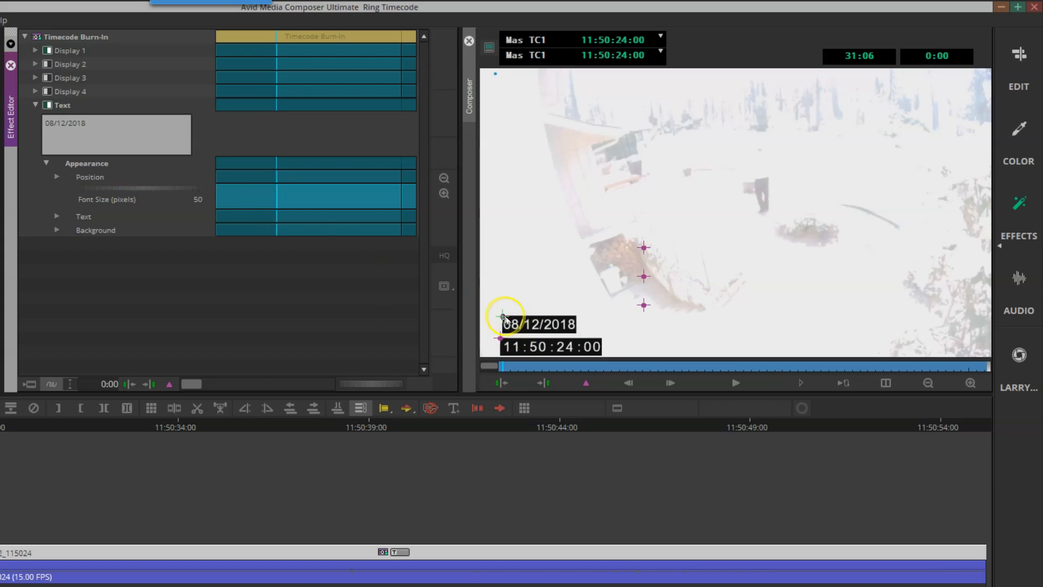
mouse_move(503, 321)
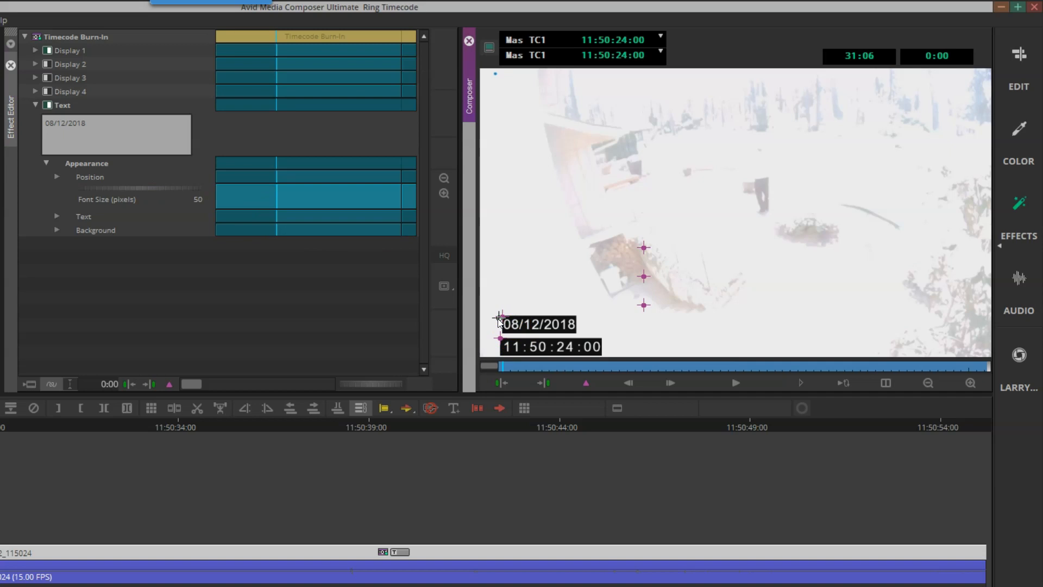
mouse_move(765, 373)
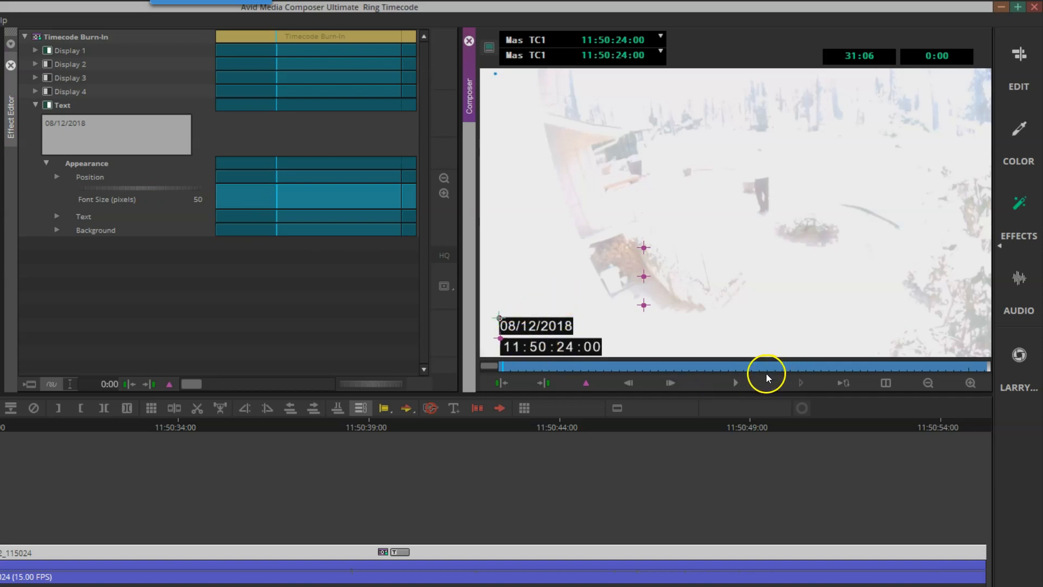
- Play the sequence to 11:50:29:03 to check both burn-ins and bring up the Export option
left_click(736, 381)
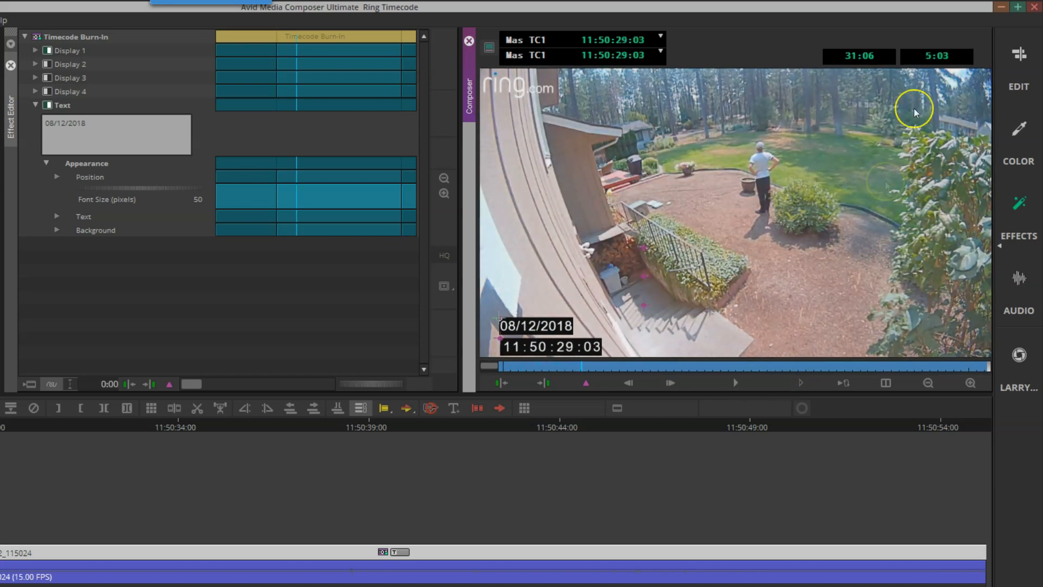
right_click(768, 174)
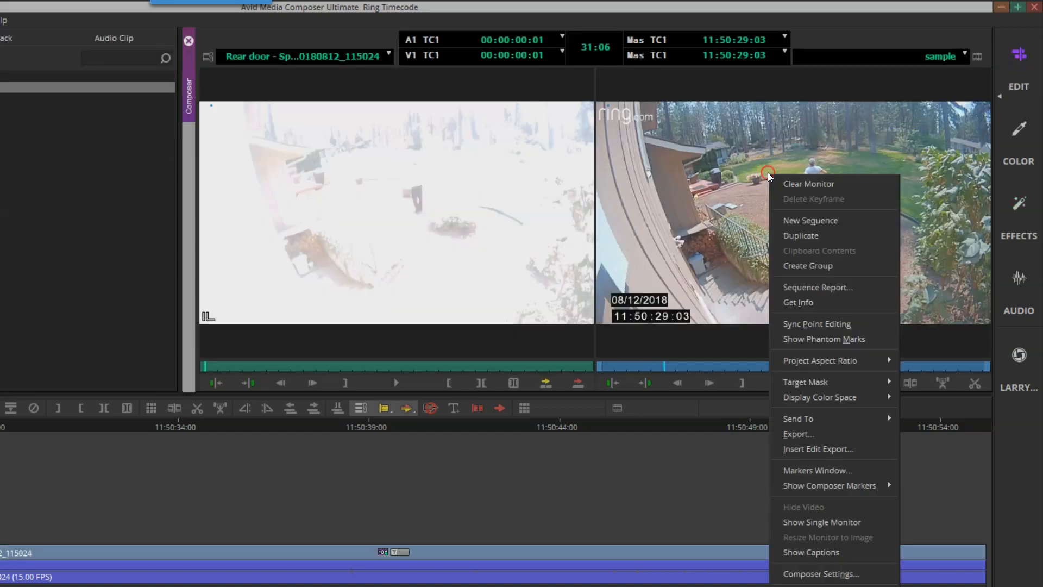
mouse_move(798, 434)
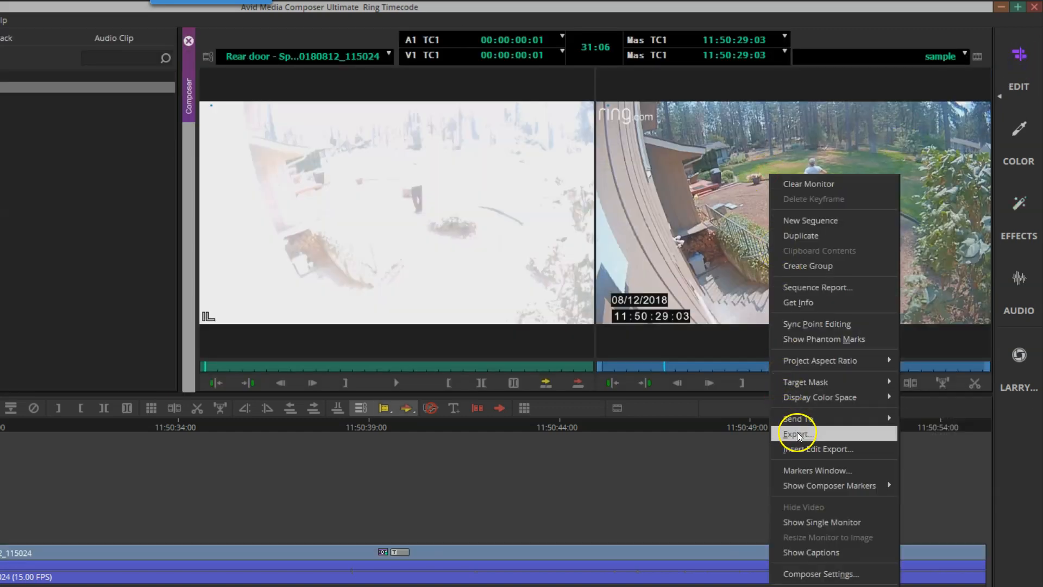